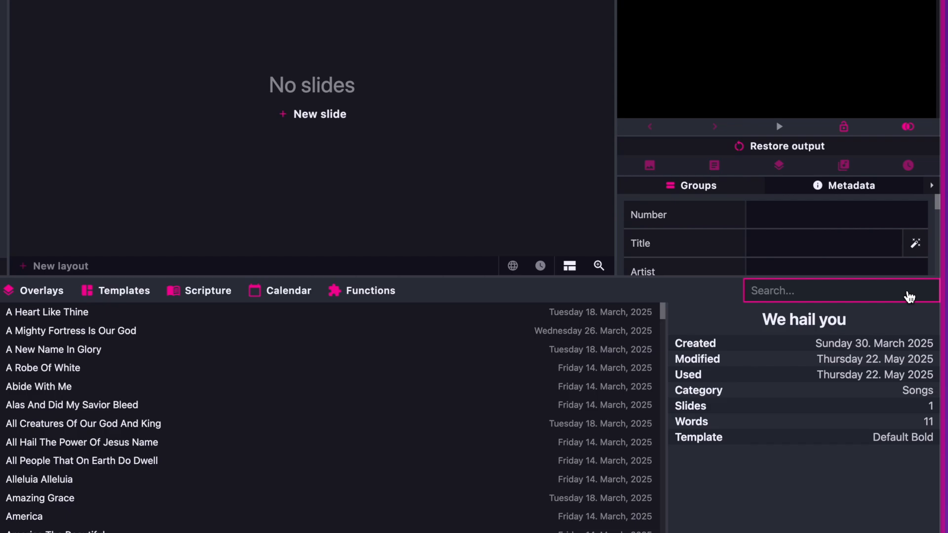
# - Search the library for 'we hail you' and 'nothing but' and add both songs to the project
pyautogui.write('we ha')
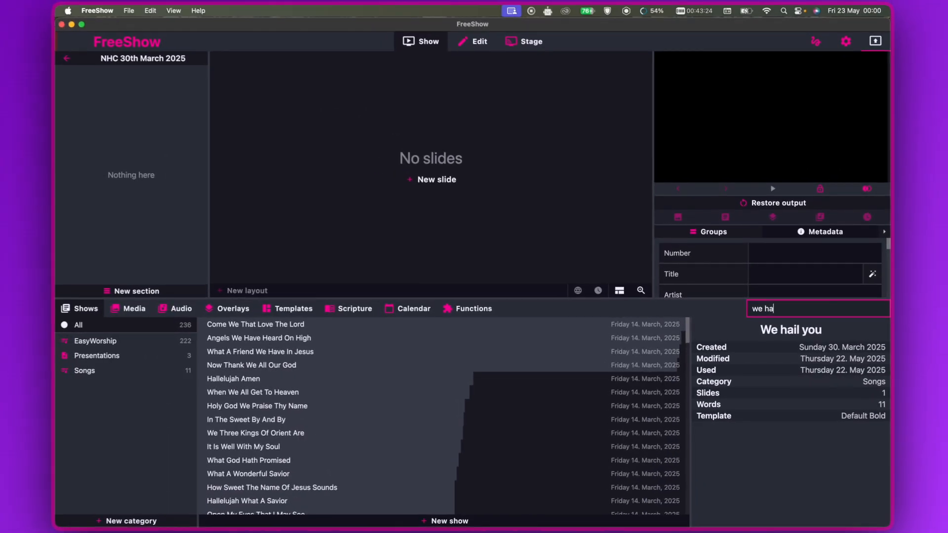
pyautogui.write('il you')
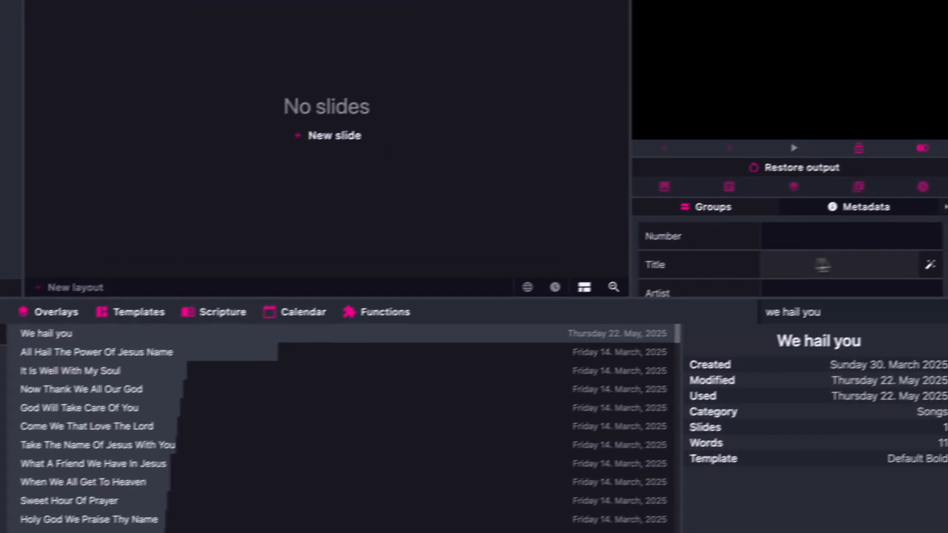
pyautogui.write('noth')
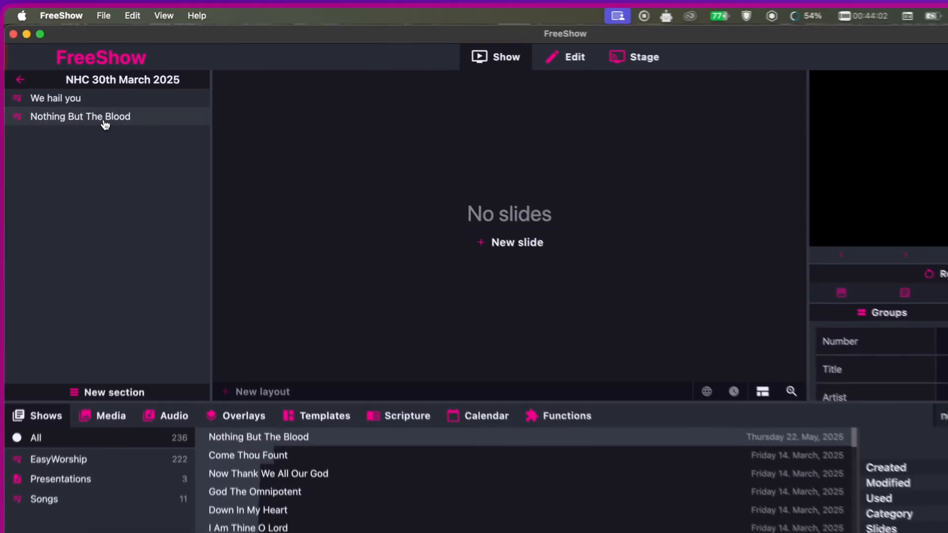
# - Add a new blank slide to the empty 'We hail you' show and open it for editing
pyautogui.click(79, 116)
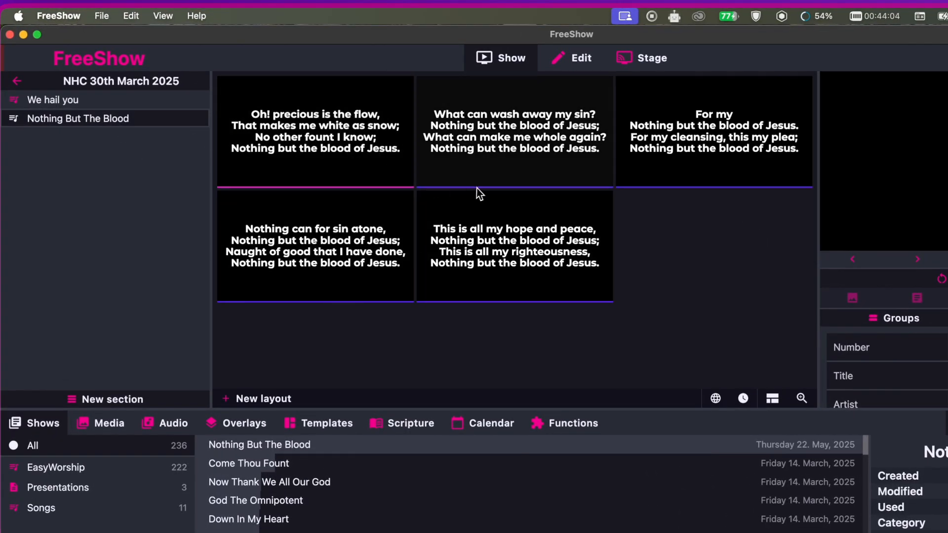
pyautogui.click(53, 100)
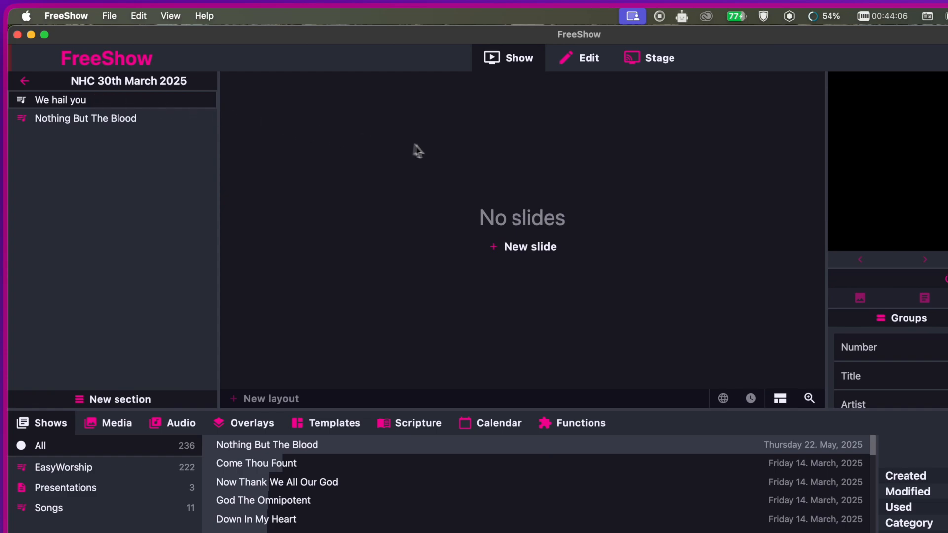
pyautogui.moveTo(141, 107)
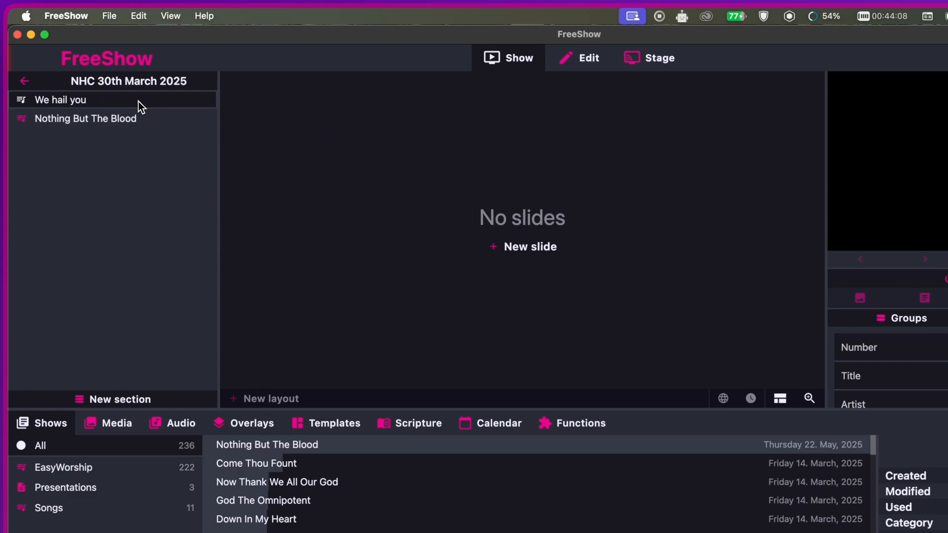
pyautogui.moveTo(392, 216)
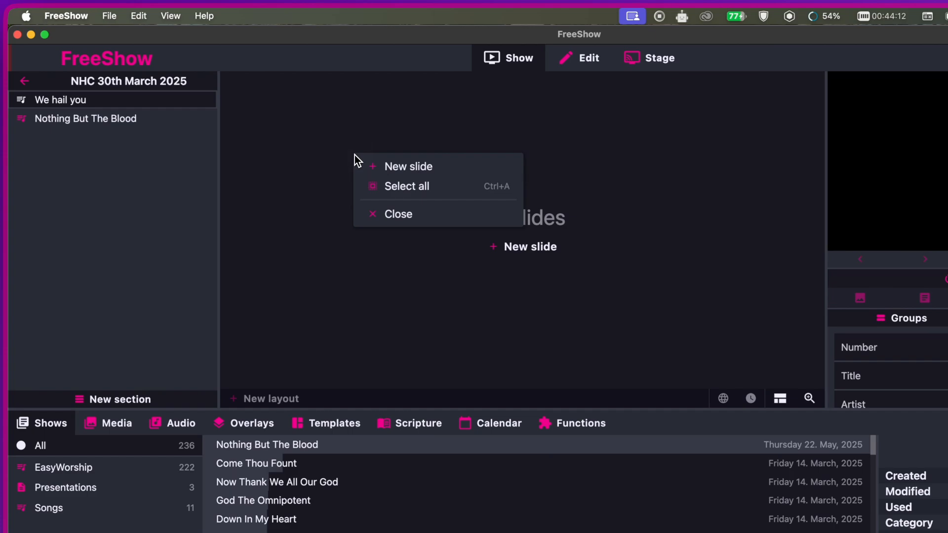
pyautogui.moveTo(417, 166)
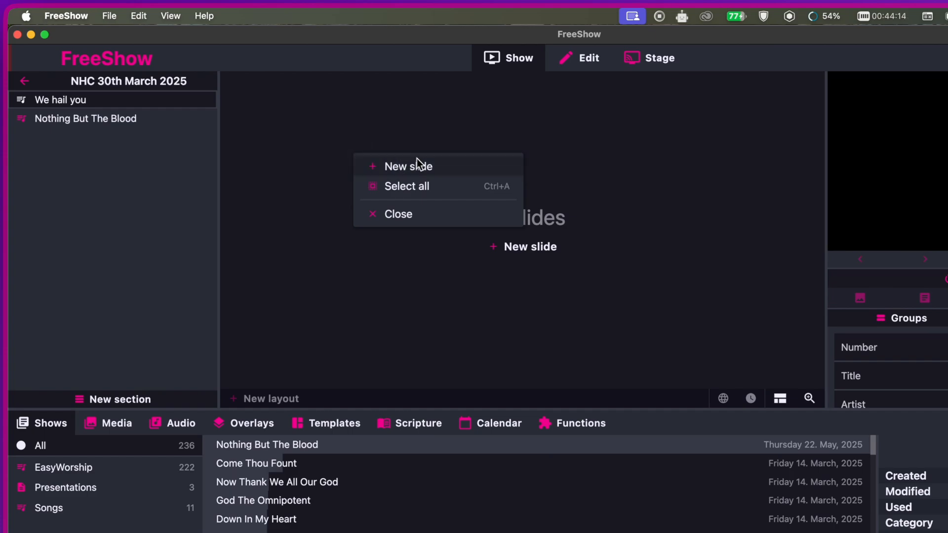
pyautogui.click(409, 166)
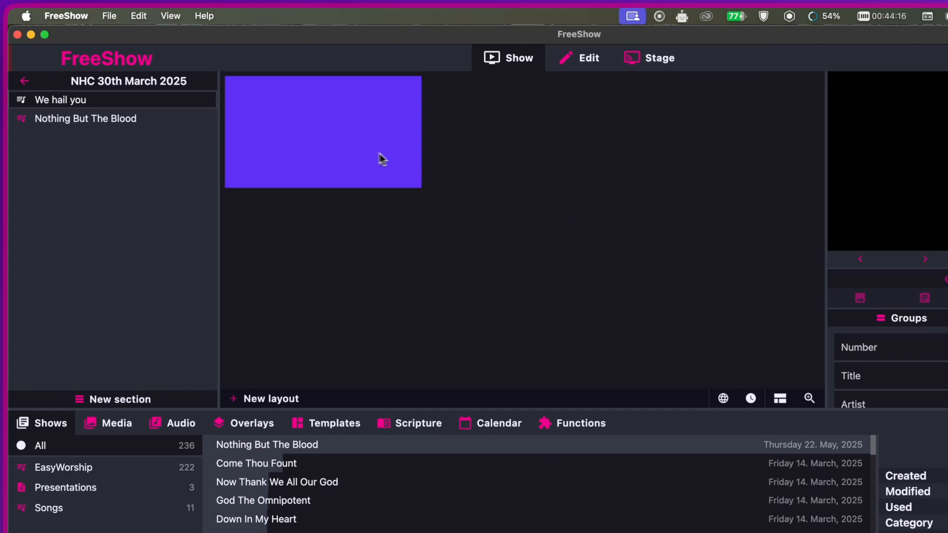
pyautogui.click(578, 57)
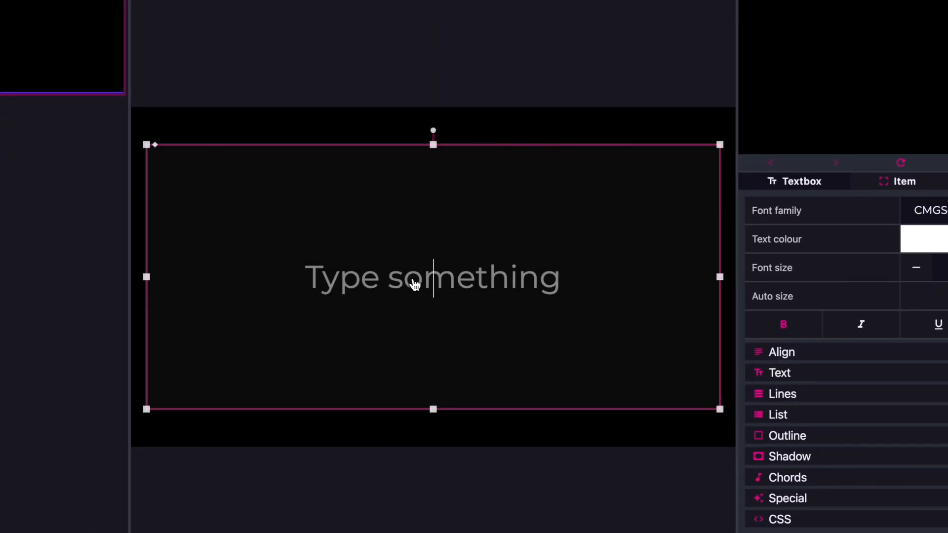
# - Type the lines 'we hail you', 'we worship you', 'we hail you', 'Most high' on the slide
pyautogui.write('we ha')
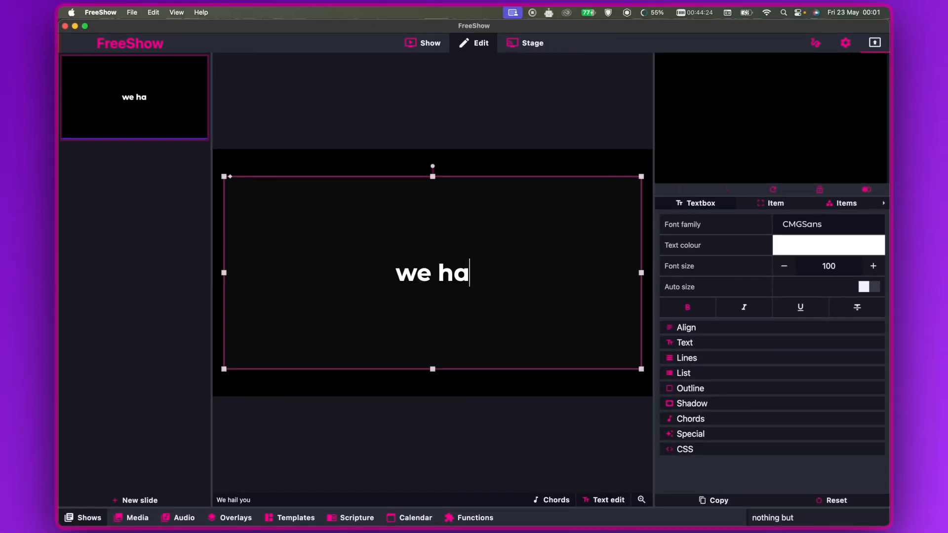
pyautogui.write('il you')
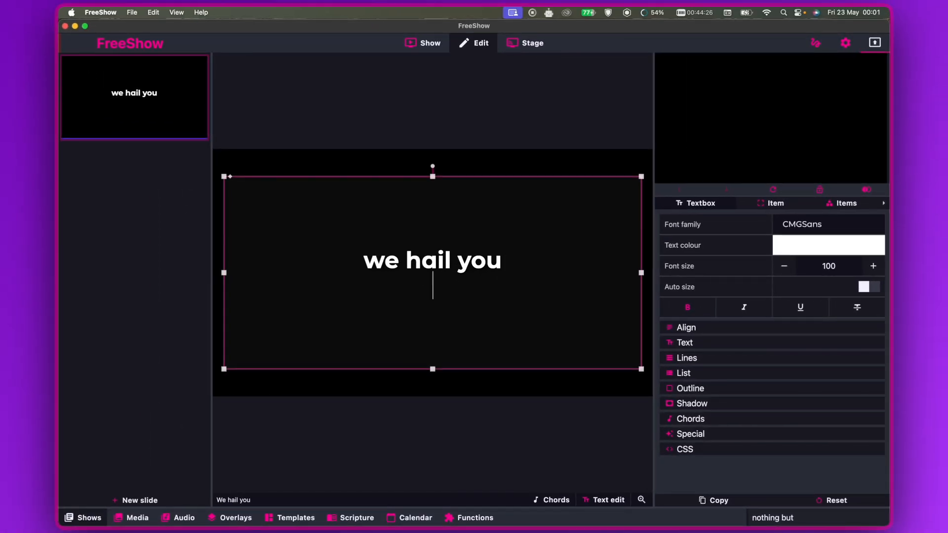
pyautogui.write('we worsh')
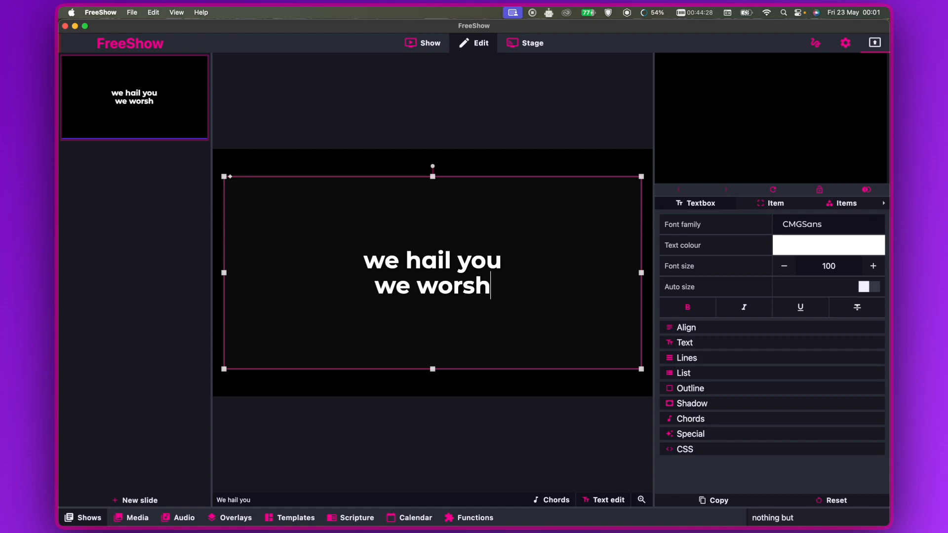
pyautogui.write('ip po')
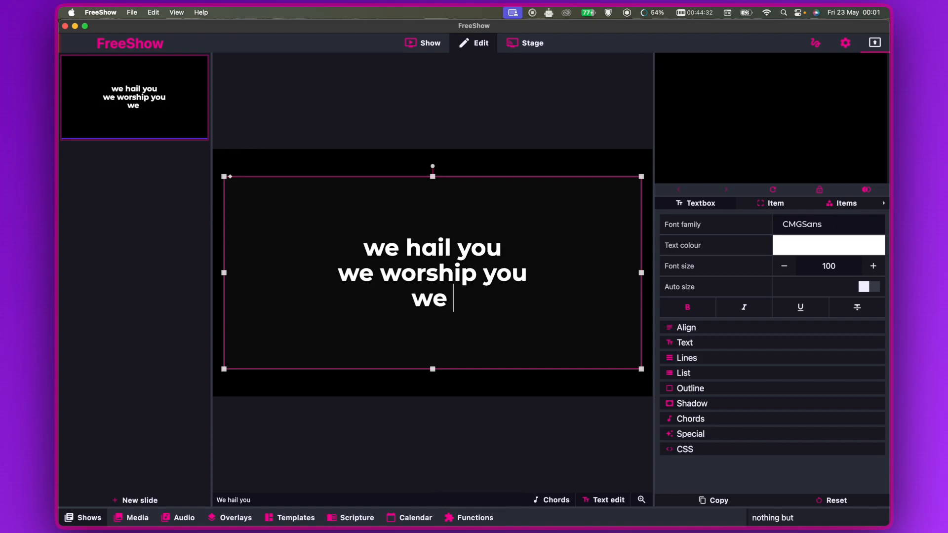
pyautogui.write('hail you')
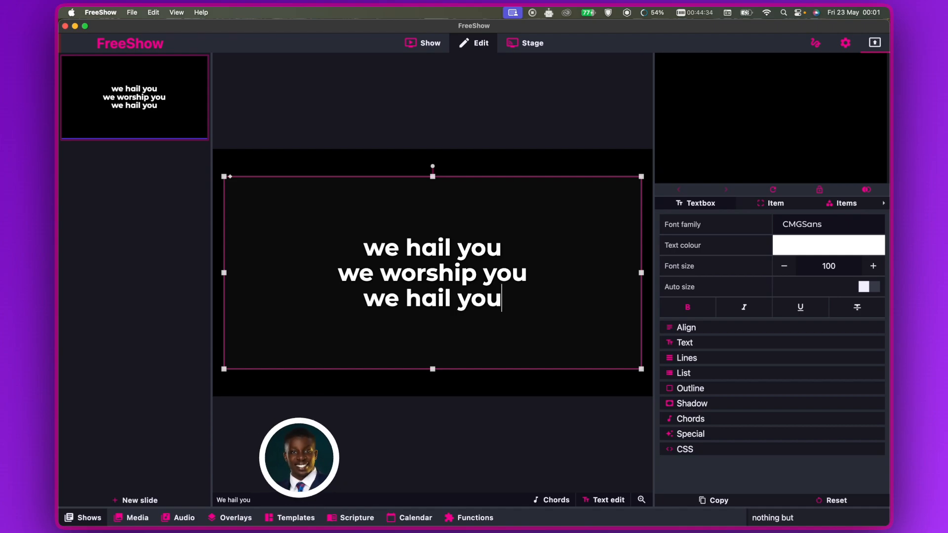
pyautogui.write('most')
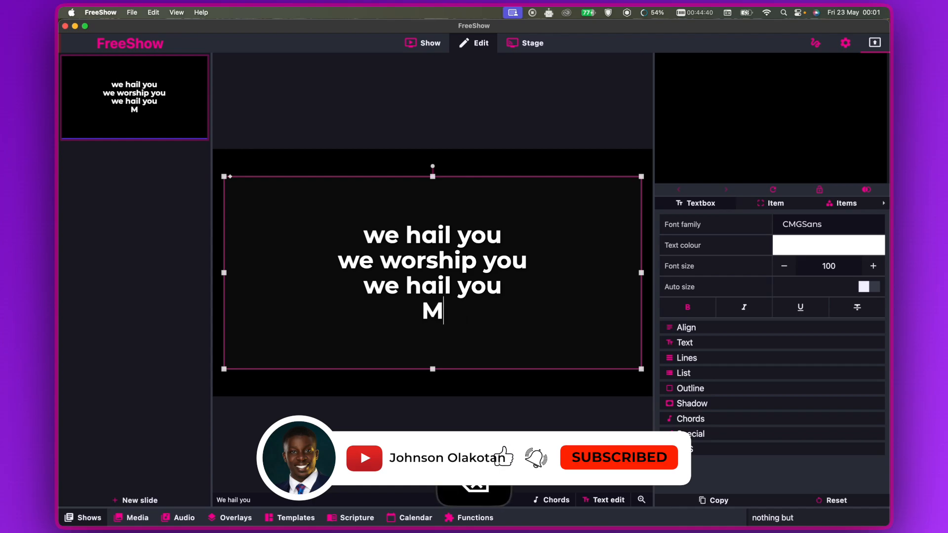
pyautogui.write('ost high')
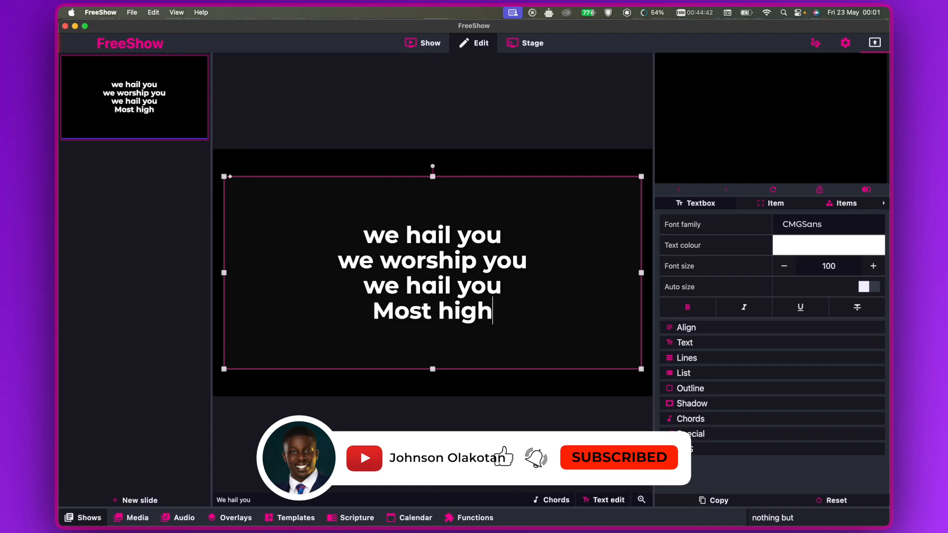
# - Leave editing, reopen 'We hail you' and send its lyric slide to the output
pyautogui.click(422, 42)
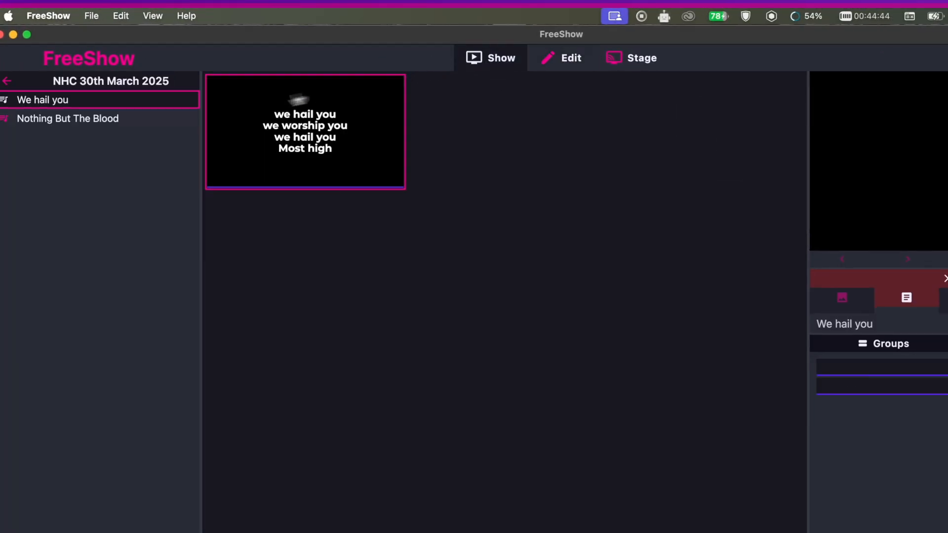
pyautogui.click(85, 118)
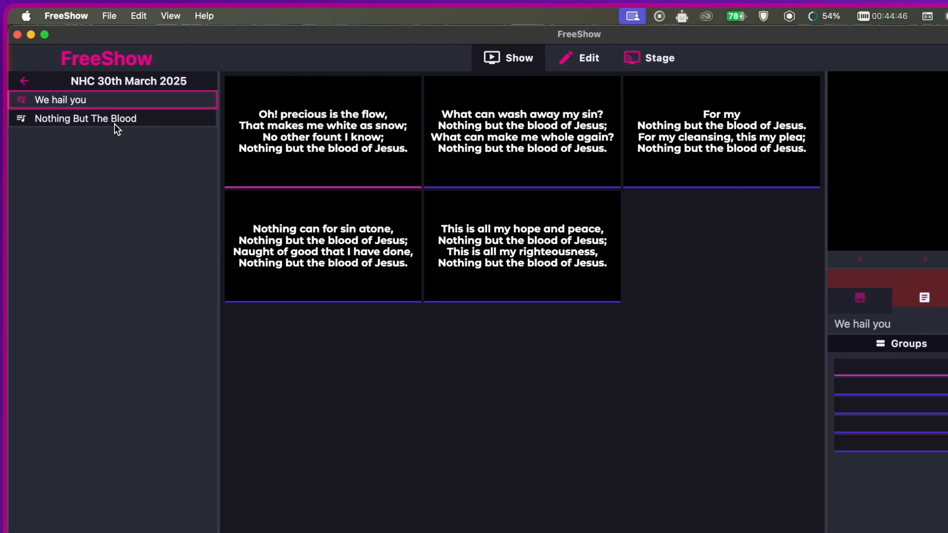
pyautogui.click(60, 100)
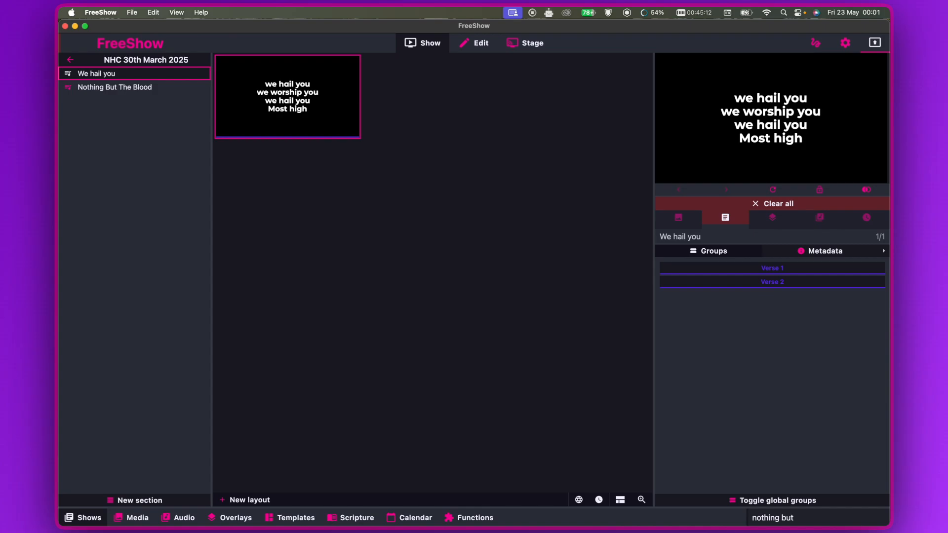
pyautogui.moveTo(580, 501)
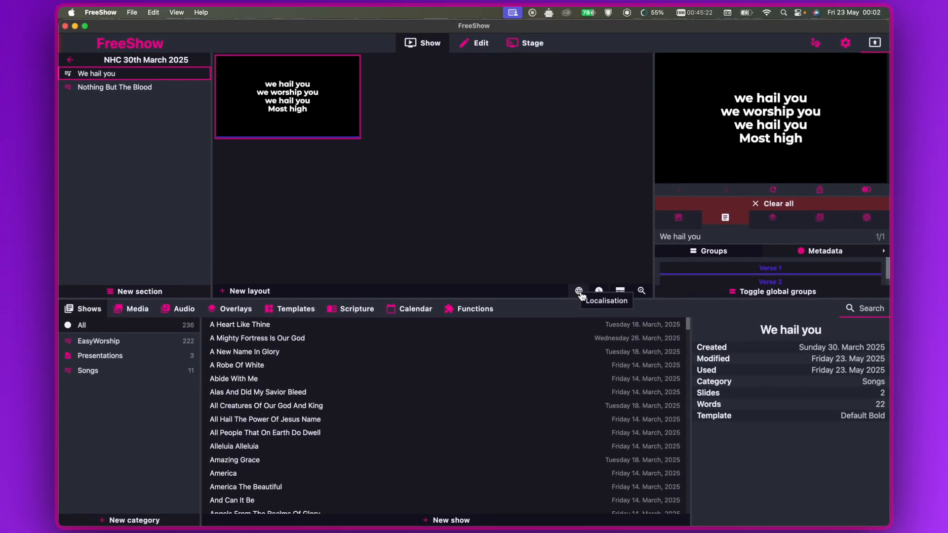
# - Translate the 'We hail you' slide into French - Français via Localisation
pyautogui.click(578, 292)
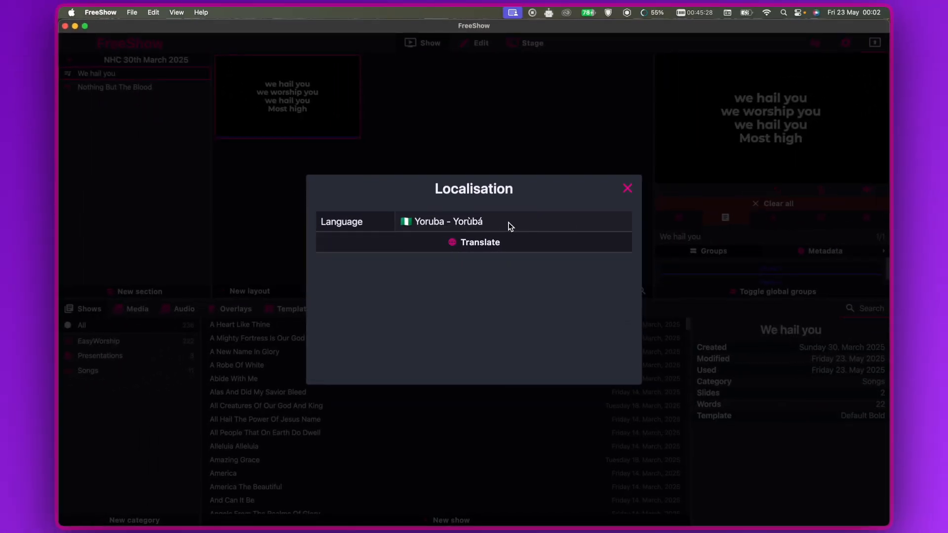
pyautogui.click(508, 221)
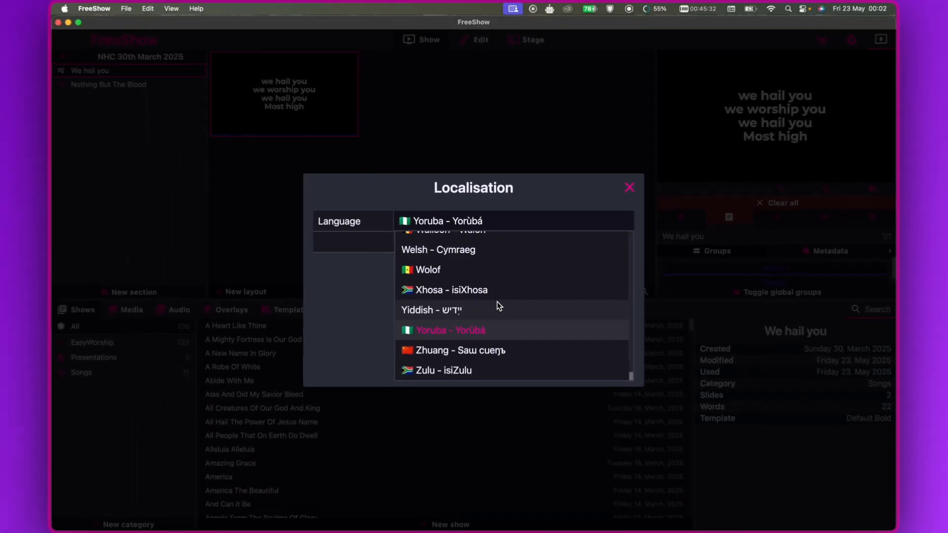
pyautogui.scroll(3)
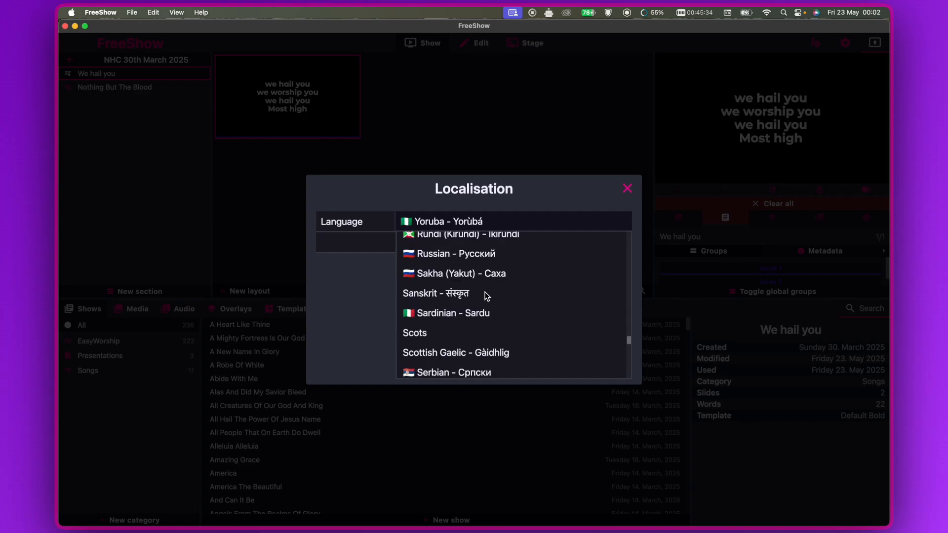
pyautogui.scroll(-3)
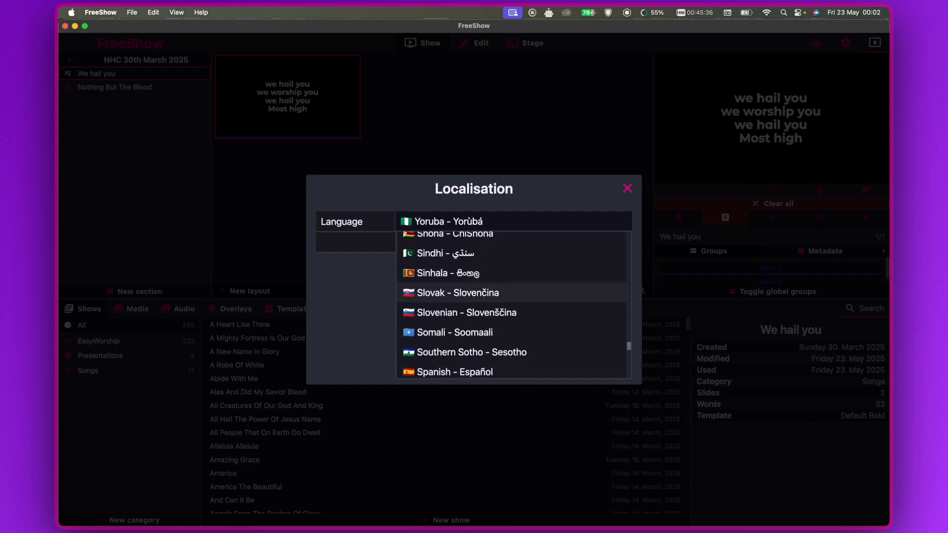
pyautogui.scroll(3)
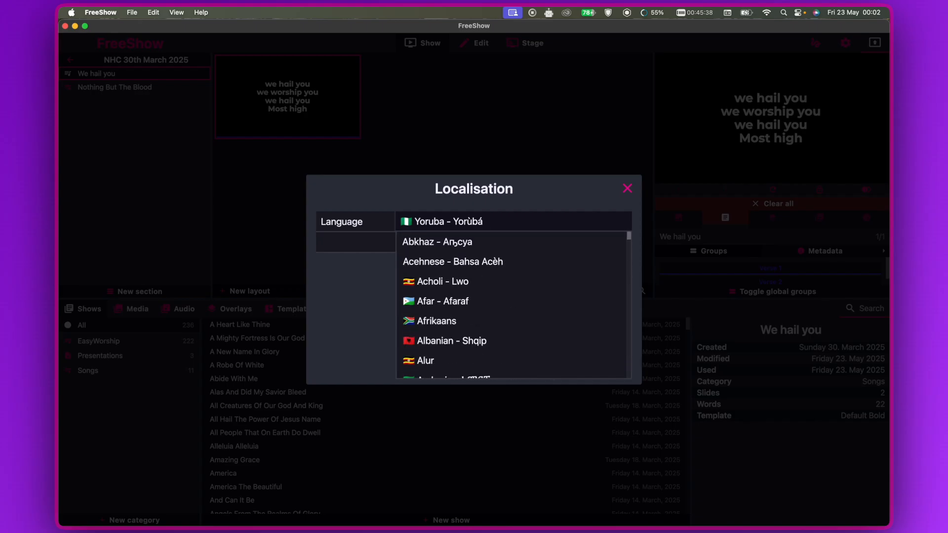
pyautogui.scroll(-3)
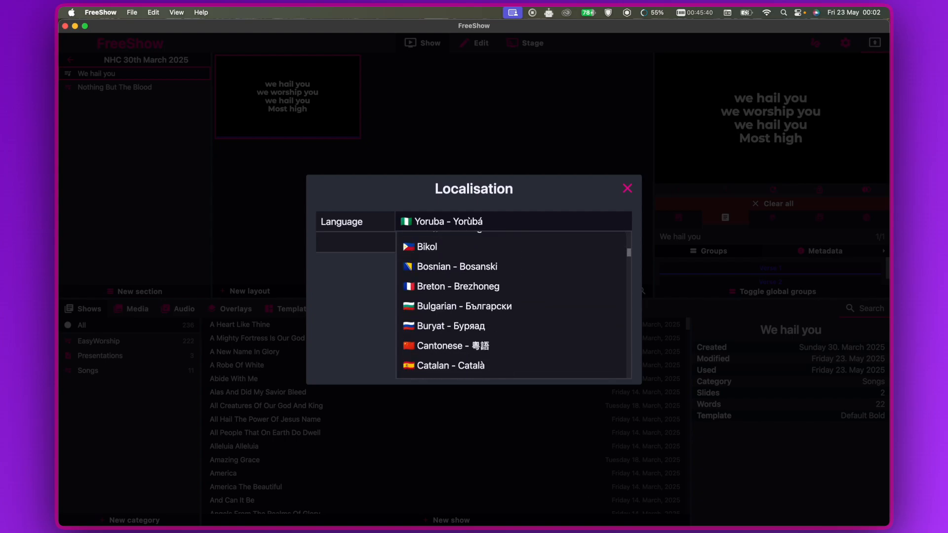
pyautogui.scroll(-3)
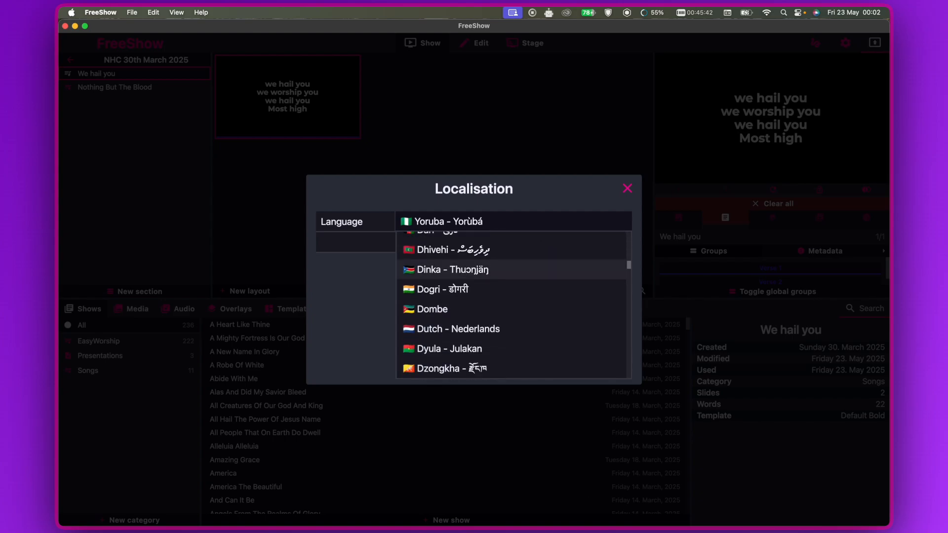
pyautogui.scroll(-3)
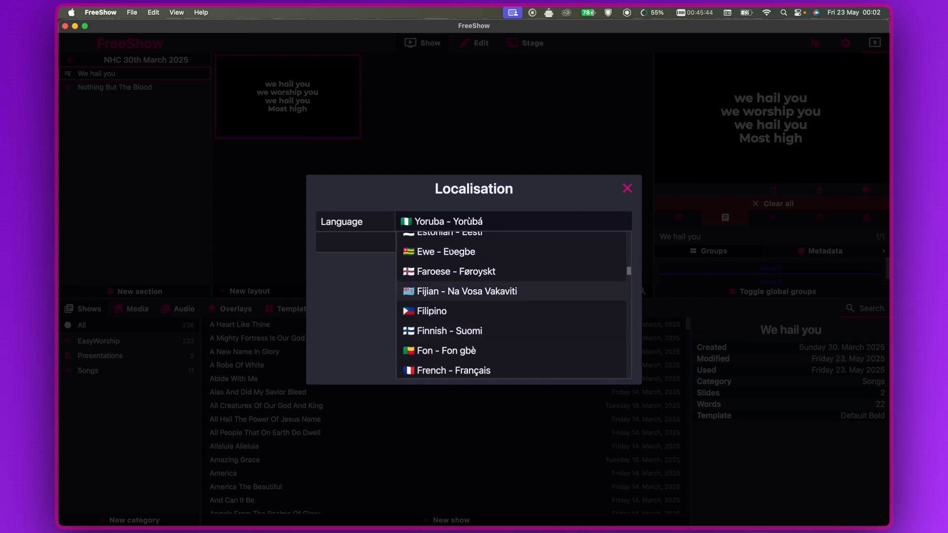
pyautogui.scroll(-3)
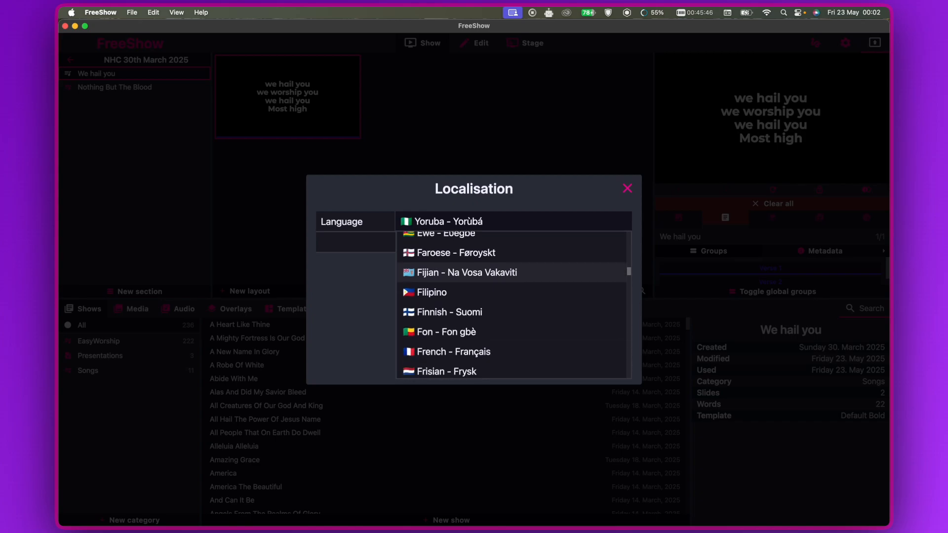
pyautogui.click(452, 351)
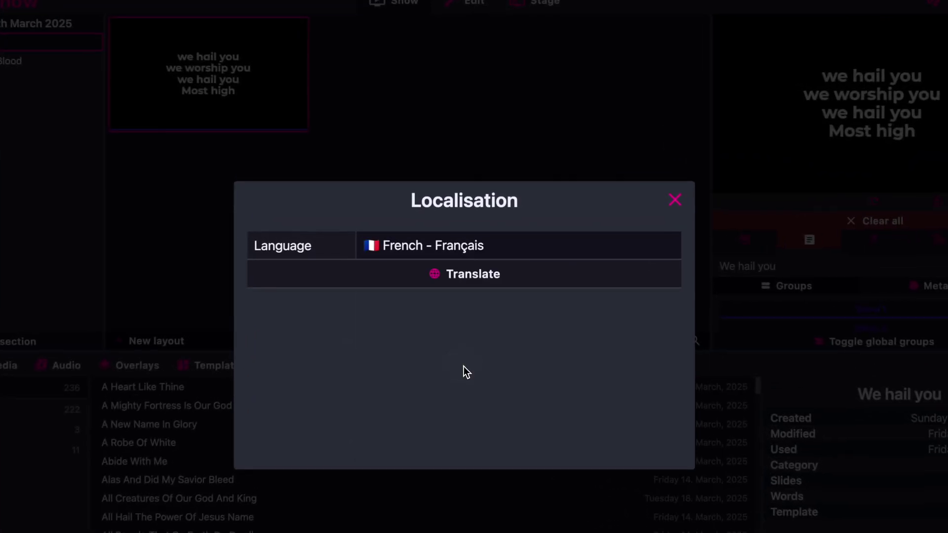
pyautogui.moveTo(484, 278)
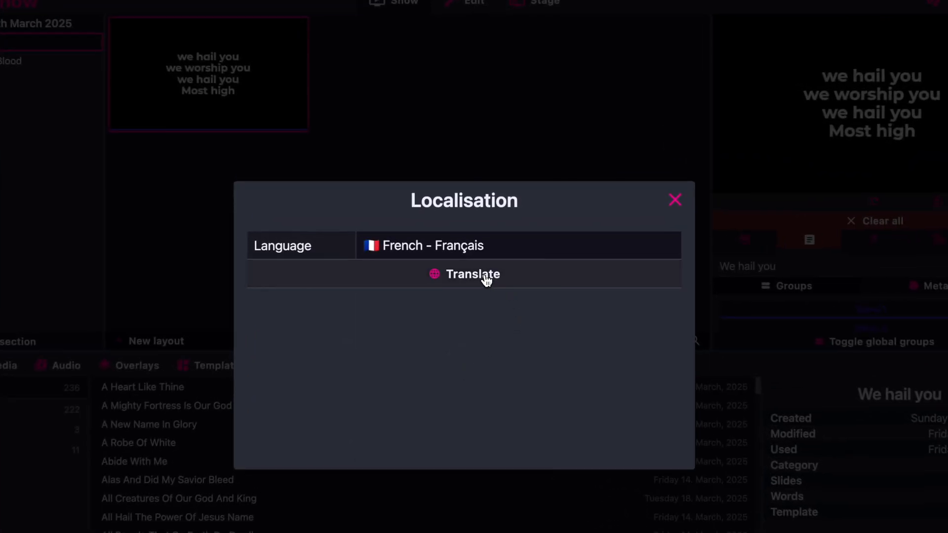
pyautogui.click(473, 274)
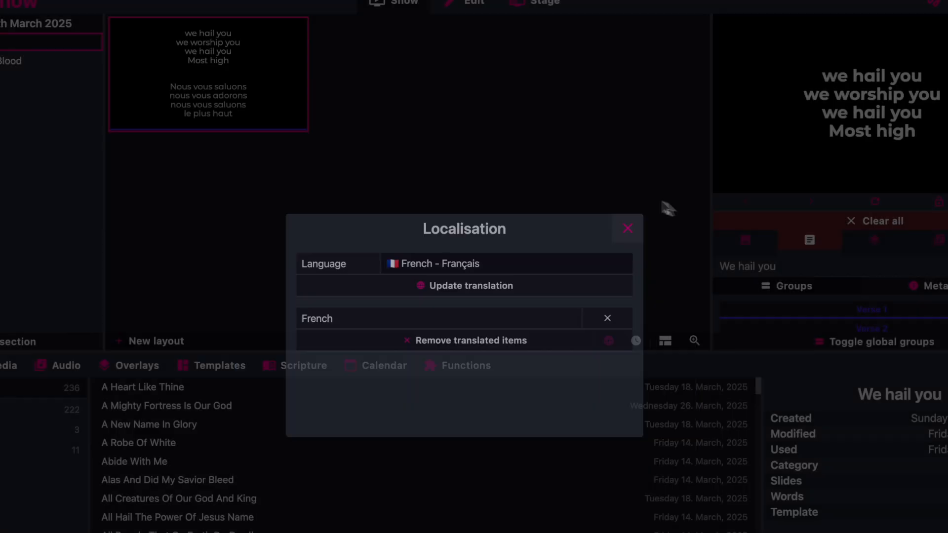
pyautogui.click(627, 228)
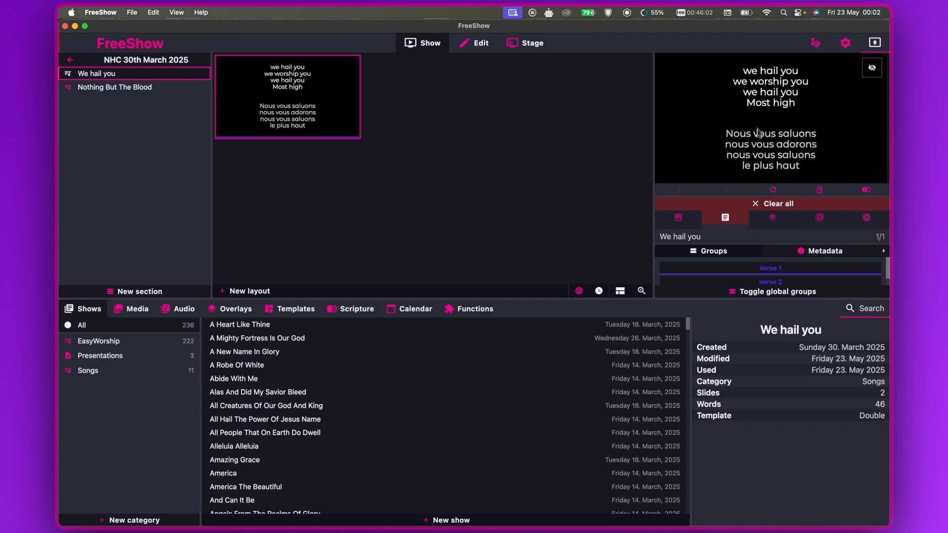
pyautogui.moveTo(779, 109)
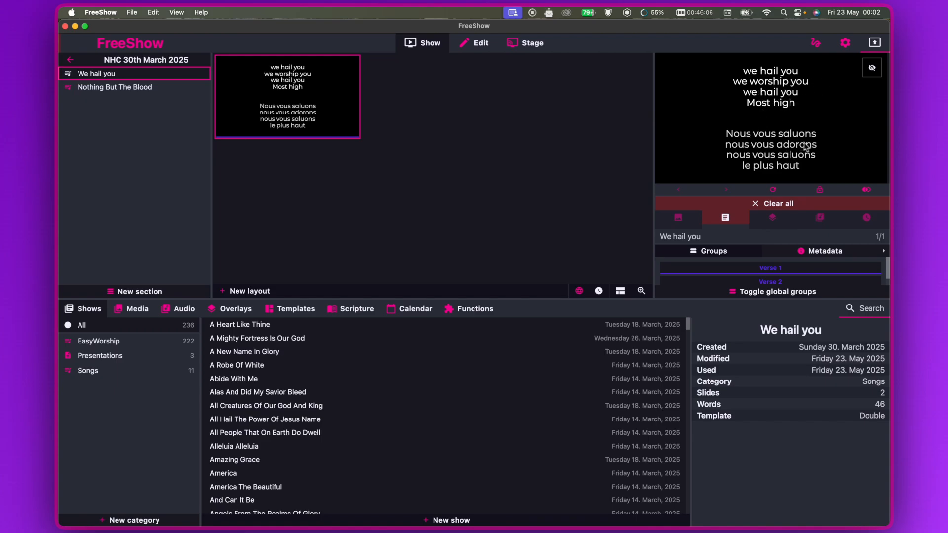
pyautogui.moveTo(828, 139)
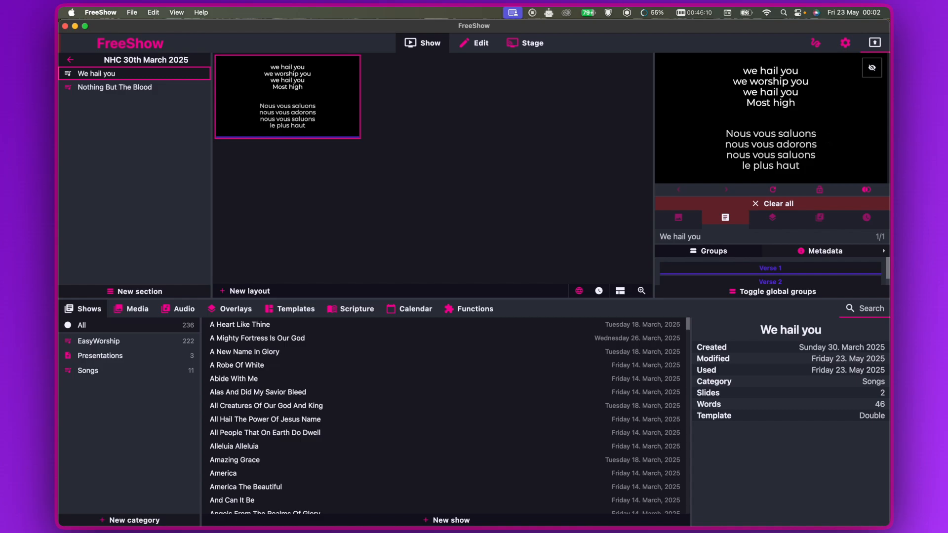
pyautogui.moveTo(111, 86)
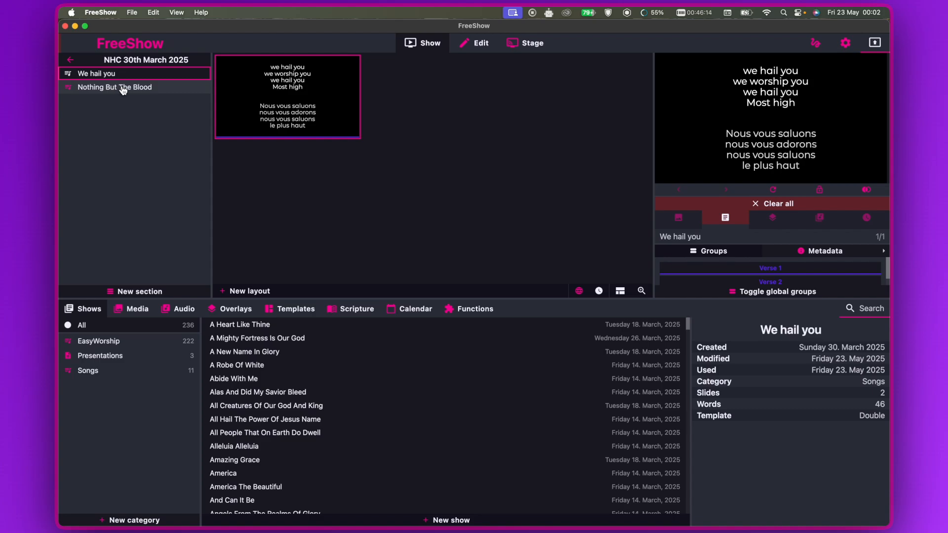
# - Open 'Nothing But The Blood' and translate its slides into Yoruba - Yorùbá
pyautogui.click(114, 87)
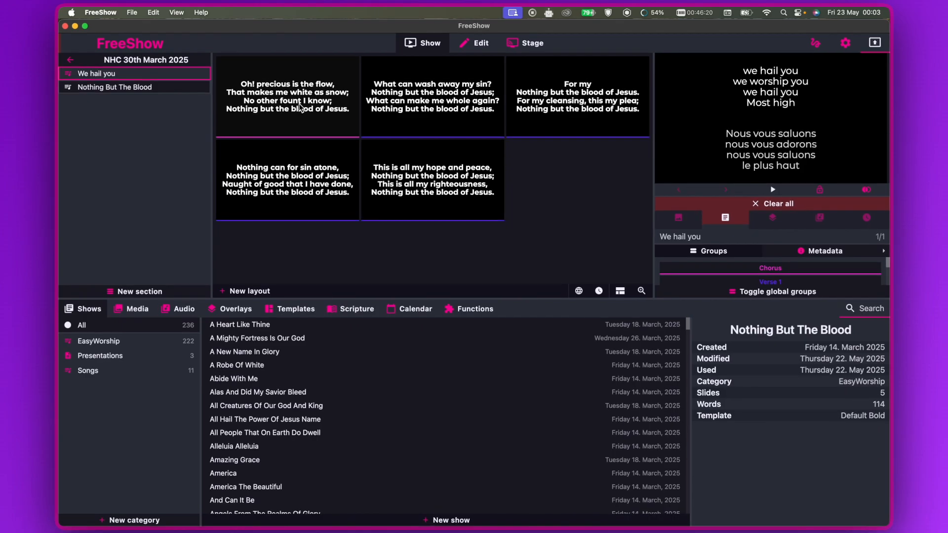
pyautogui.click(433, 97)
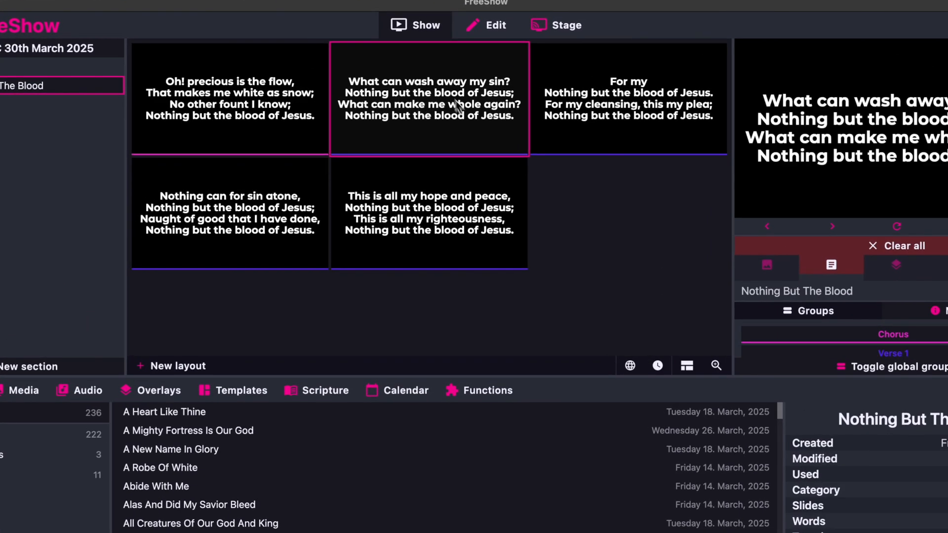
pyautogui.moveTo(624, 366)
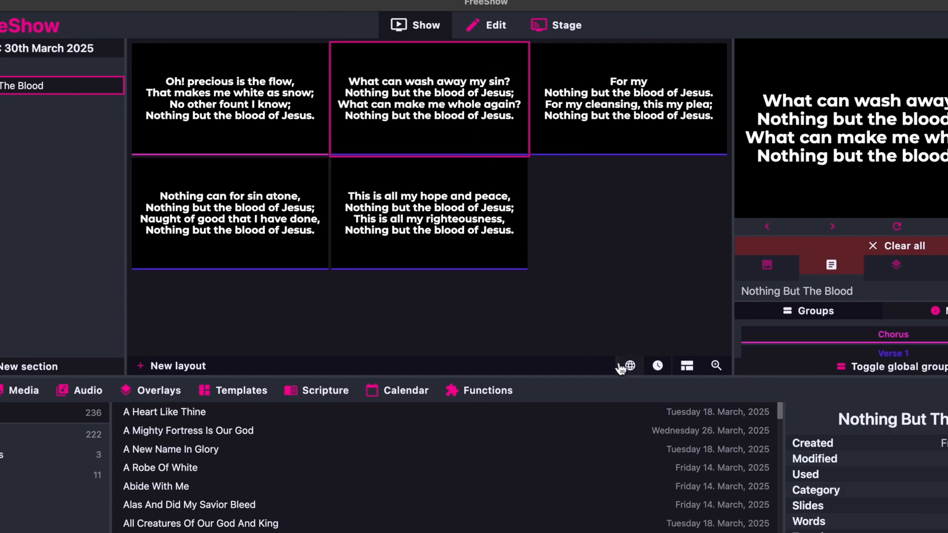
pyautogui.click(627, 366)
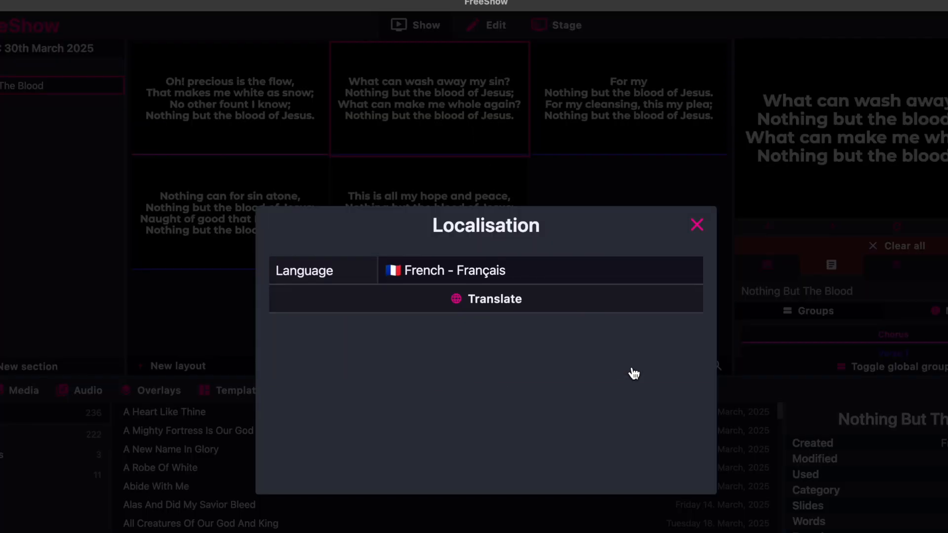
pyautogui.click(538, 270)
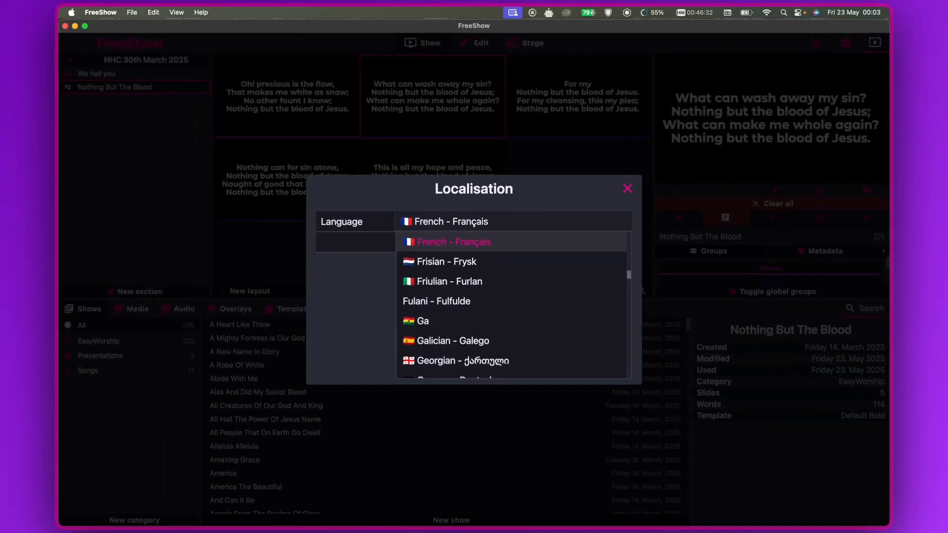
pyautogui.scroll(-3)
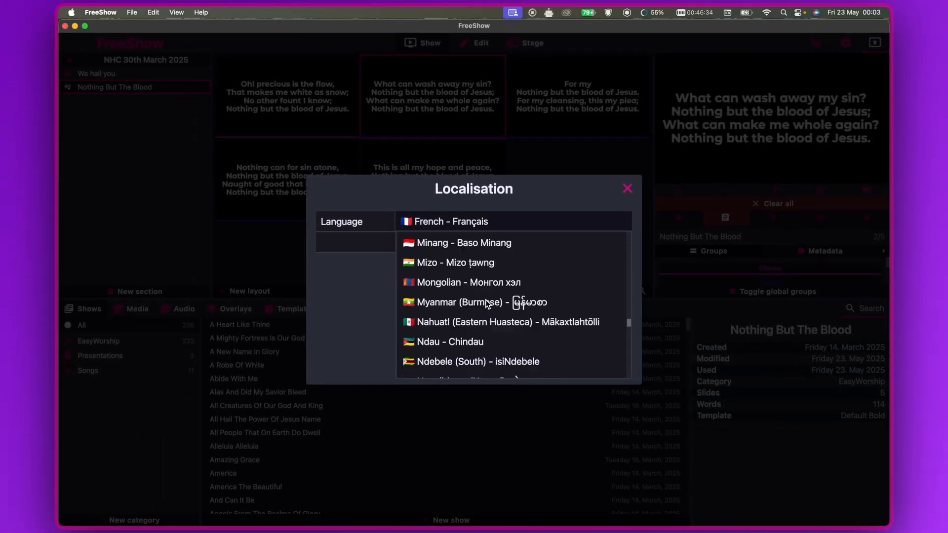
pyautogui.scroll(-3)
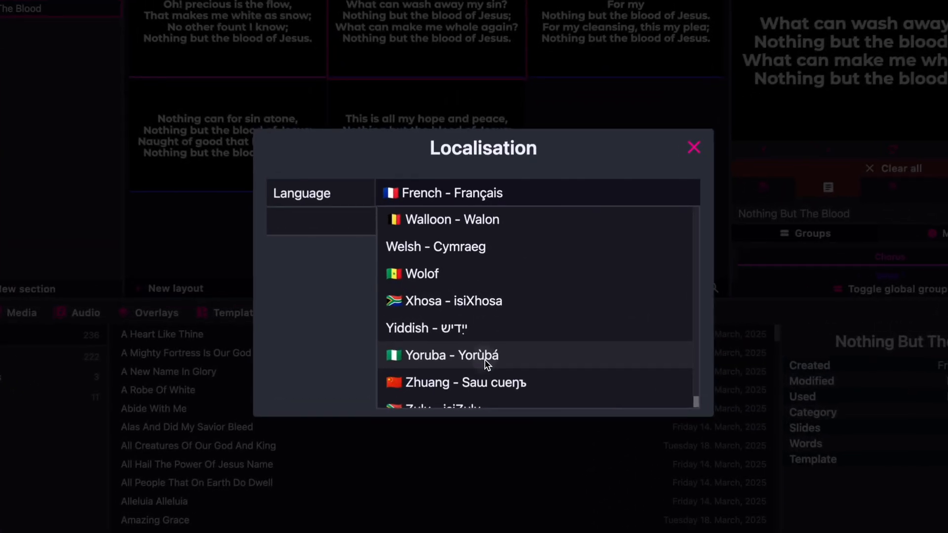
pyautogui.click(449, 355)
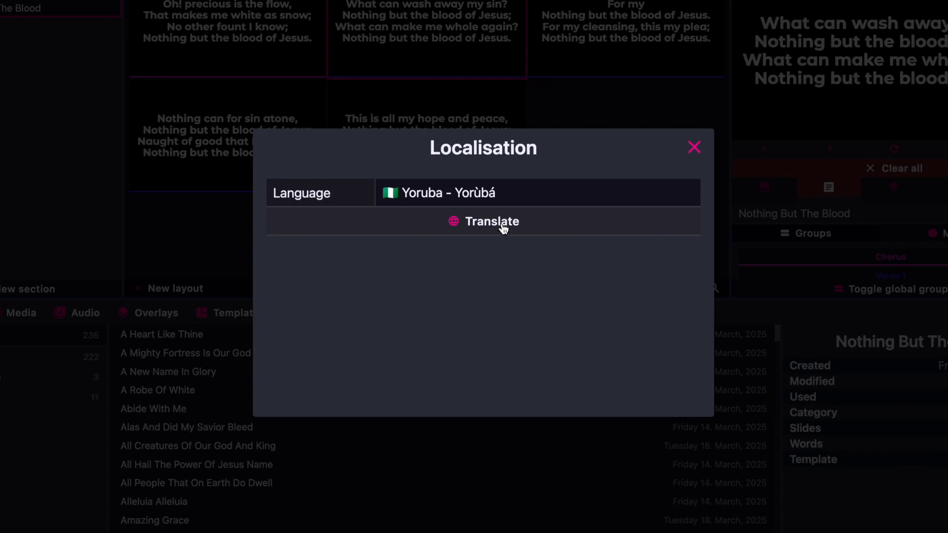
pyautogui.click(482, 220)
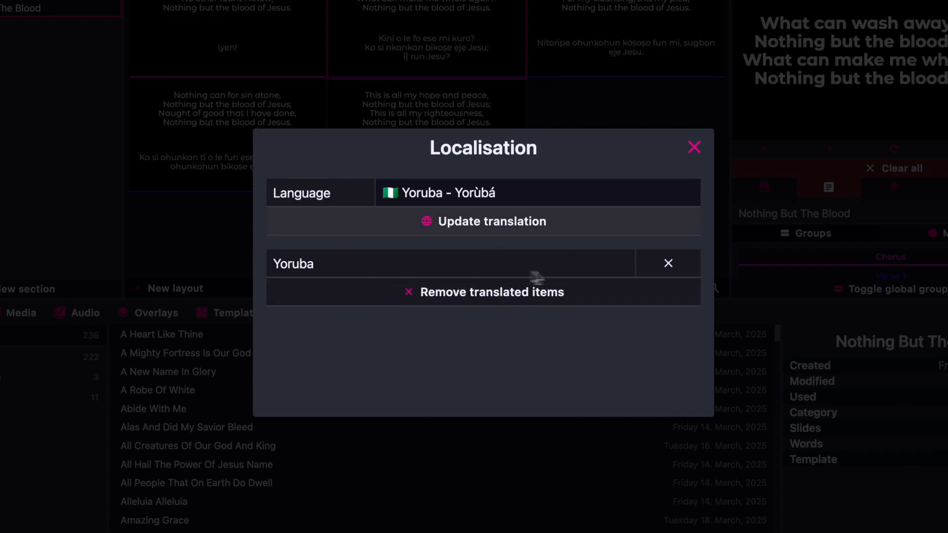
pyautogui.moveTo(531, 269)
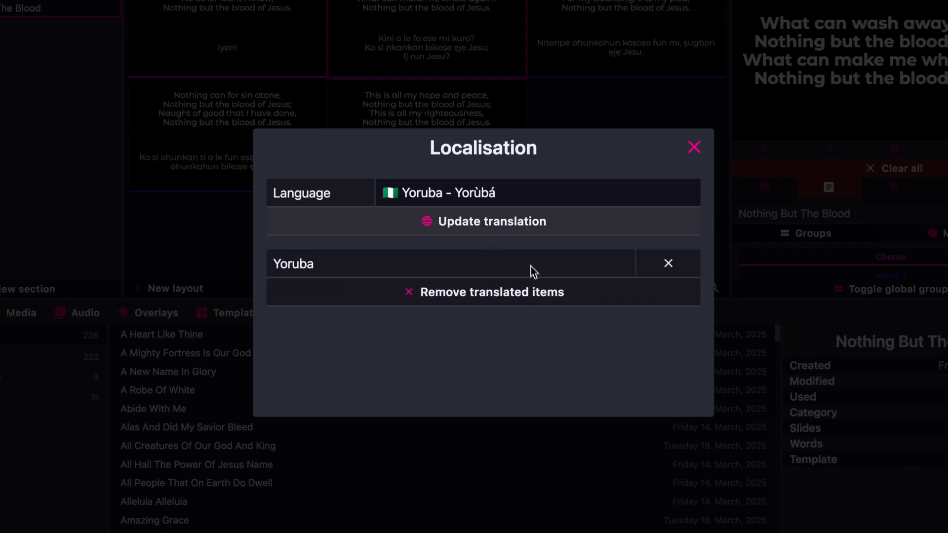
# - Add French as a second translation to 'Nothing But The Blood' and close Localisation
pyautogui.click(536, 192)
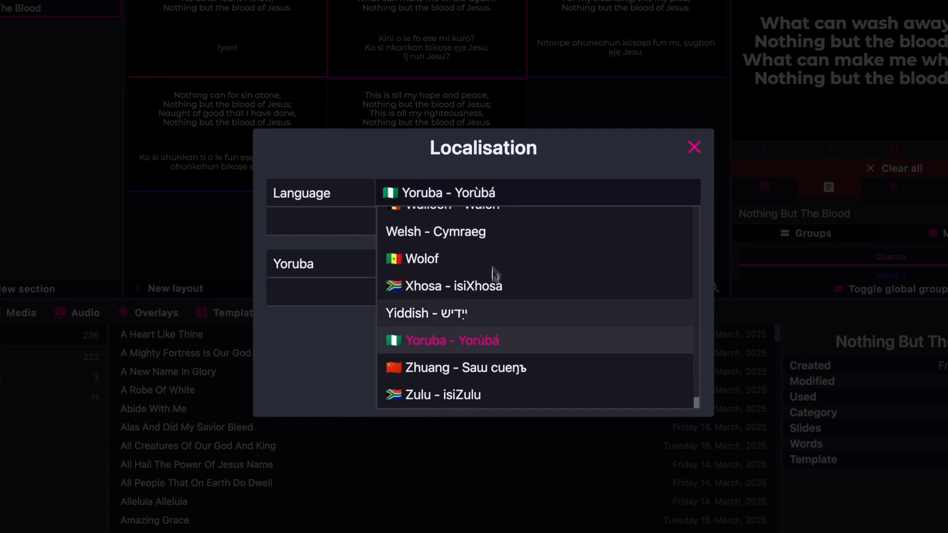
pyautogui.scroll(3)
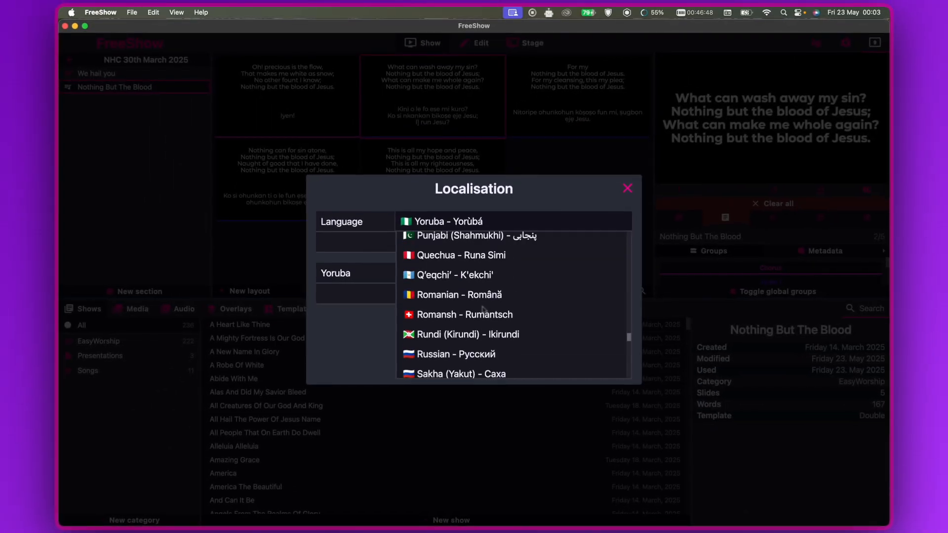
pyautogui.scroll(3)
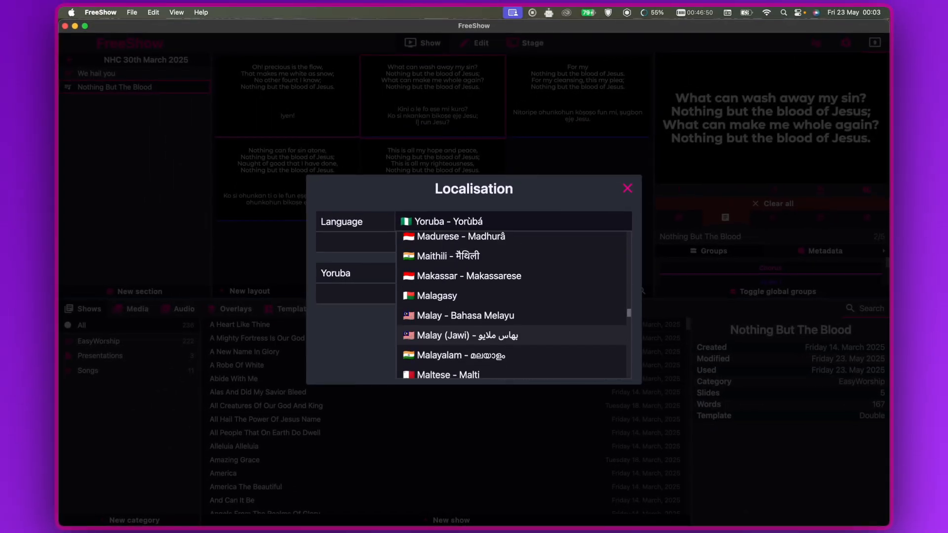
pyautogui.scroll(3)
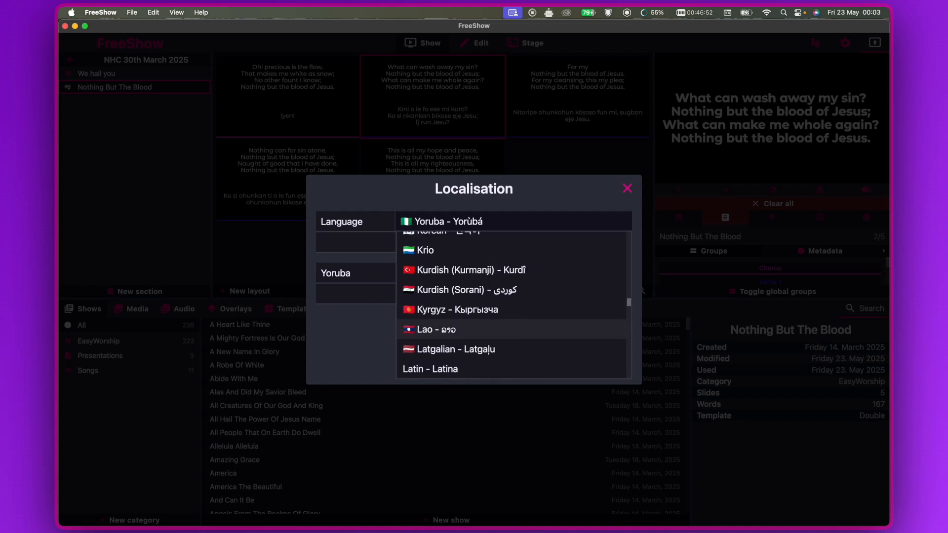
pyautogui.scroll(3)
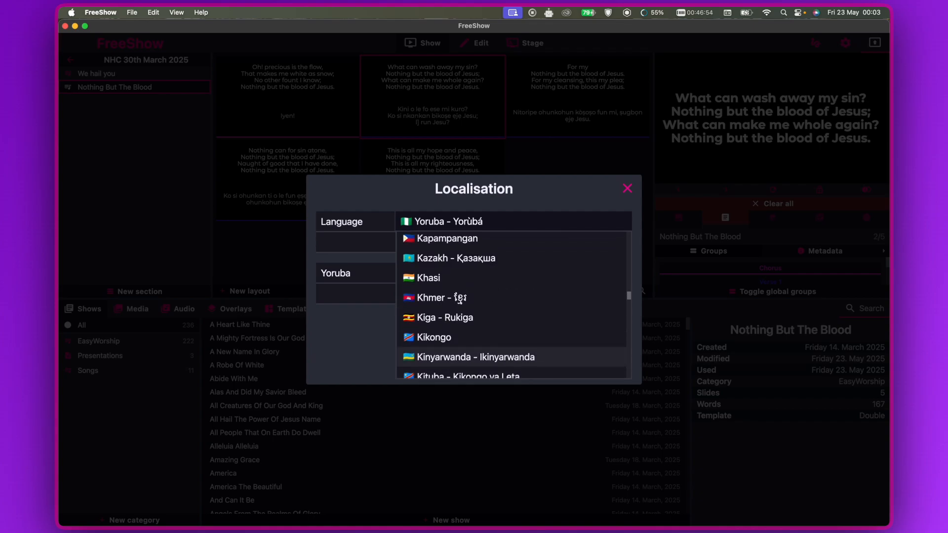
pyautogui.scroll(3)
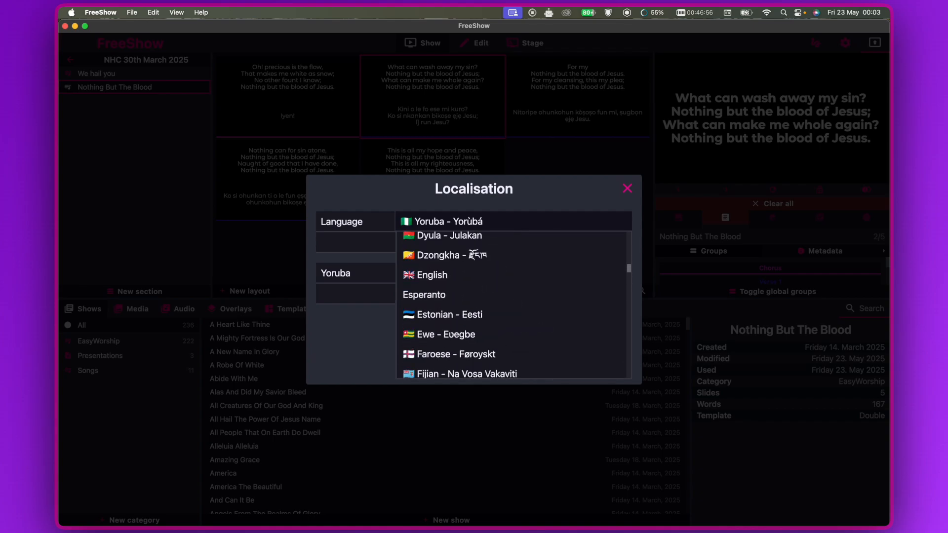
pyautogui.scroll(3)
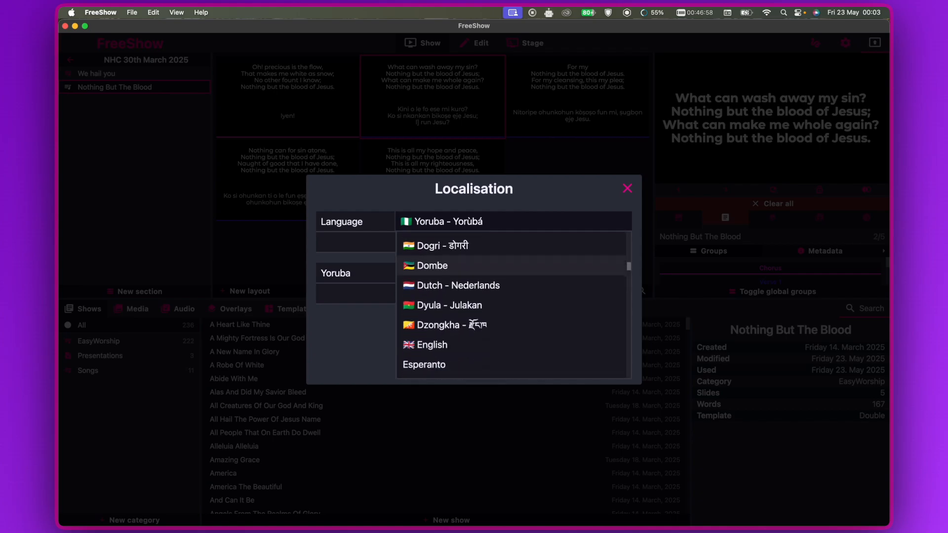
pyautogui.scroll(-3)
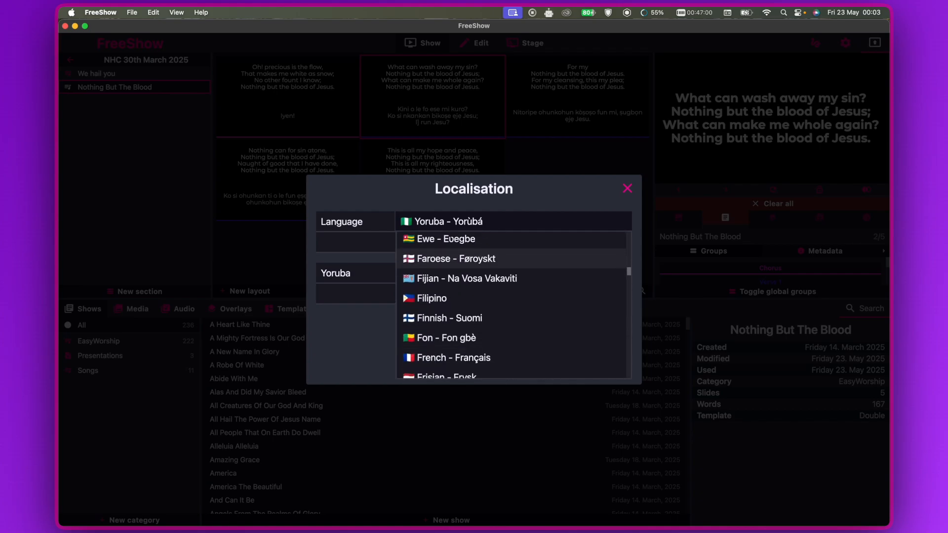
pyautogui.click(453, 358)
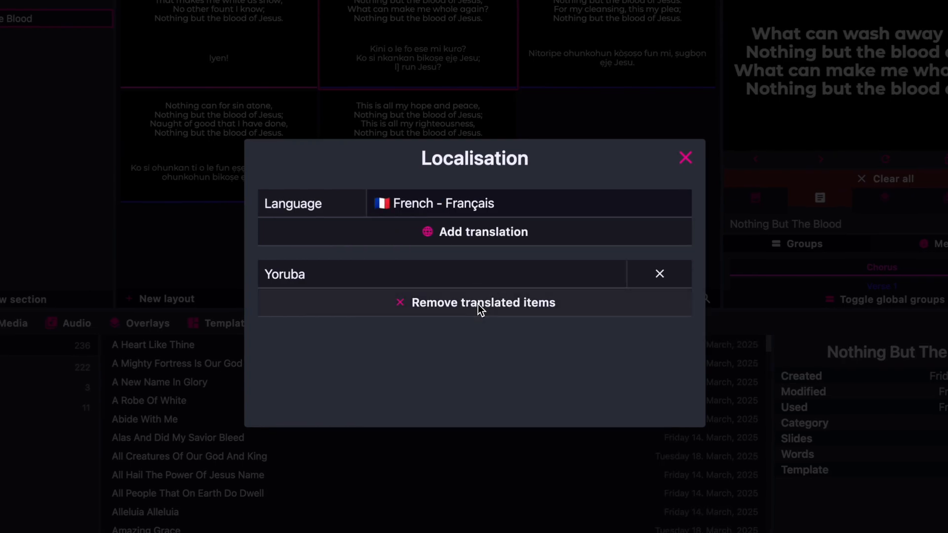
pyautogui.click(474, 231)
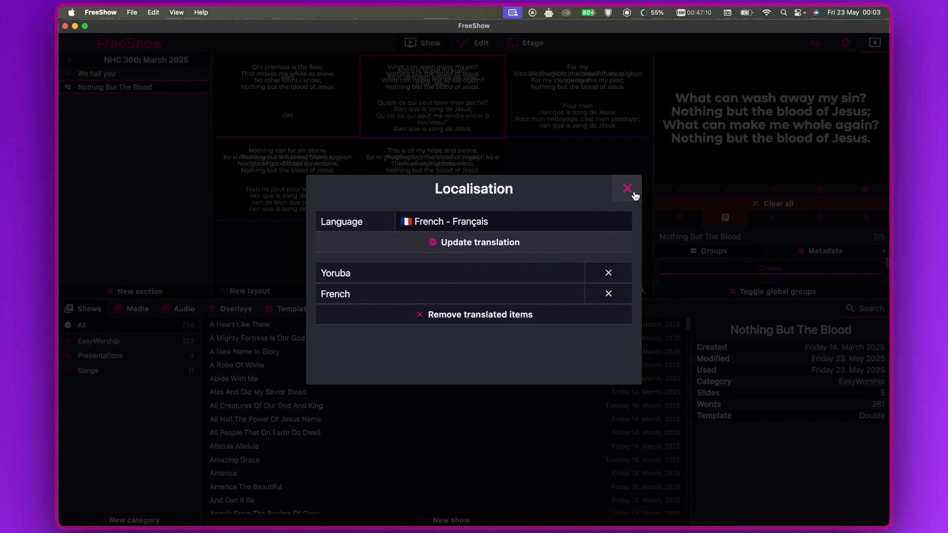
pyautogui.click(627, 189)
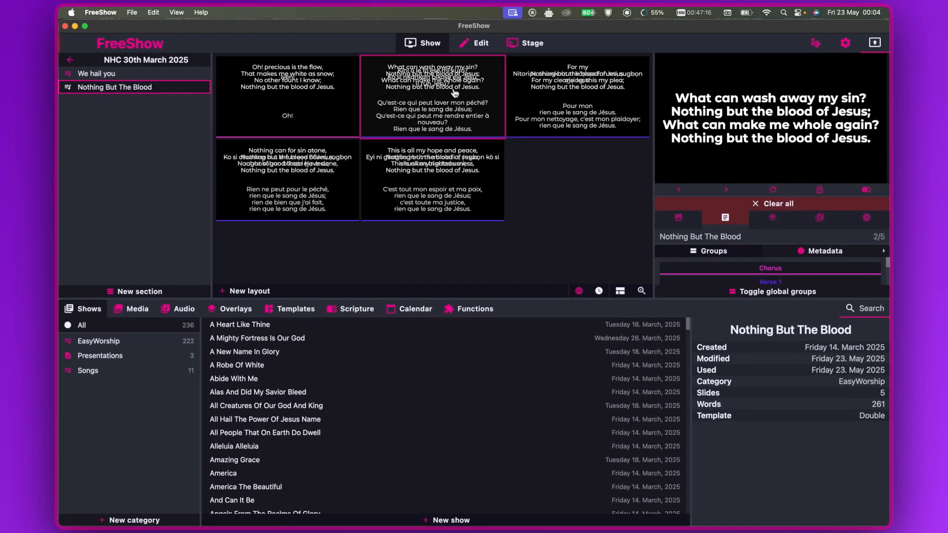
pyautogui.moveTo(457, 131)
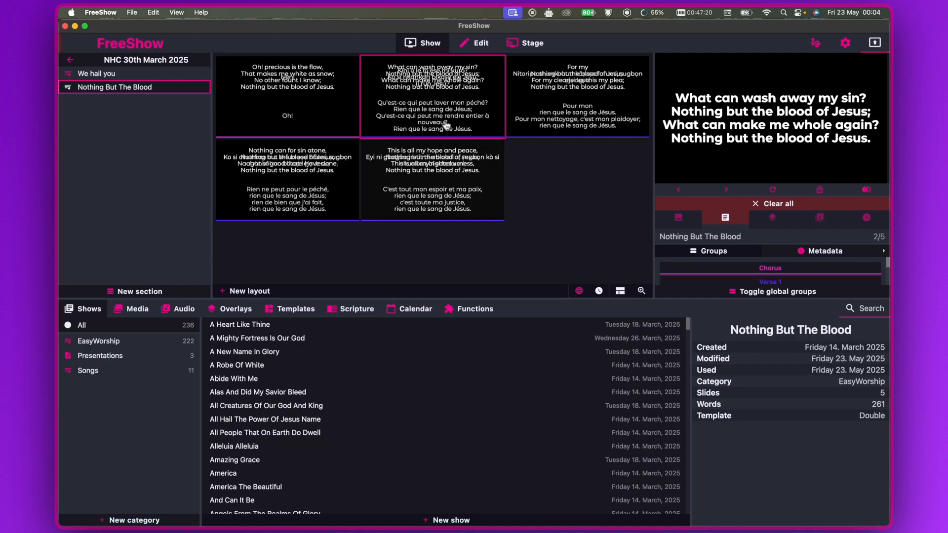
pyautogui.moveTo(296, 309)
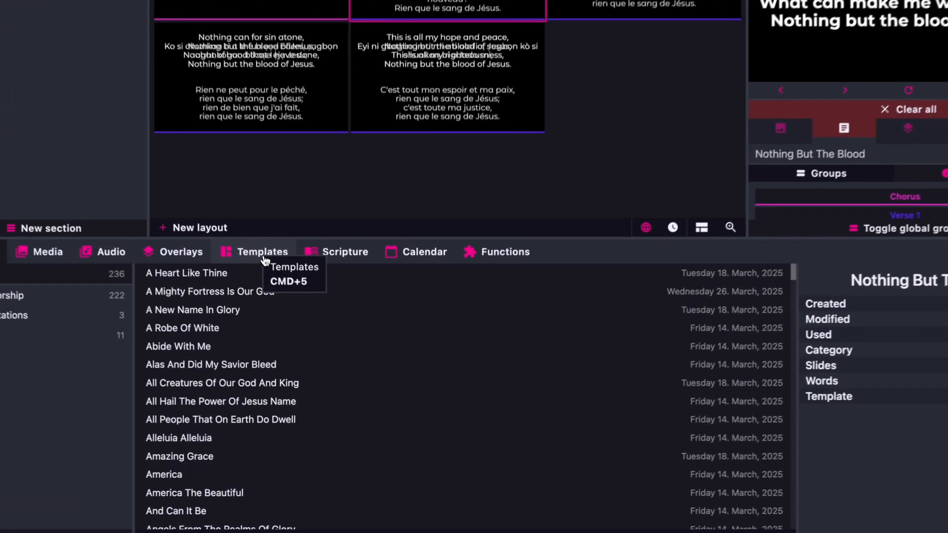
# - Switch the bottom panel to the Templates library showing Default, Double and Fade
pyautogui.click(261, 252)
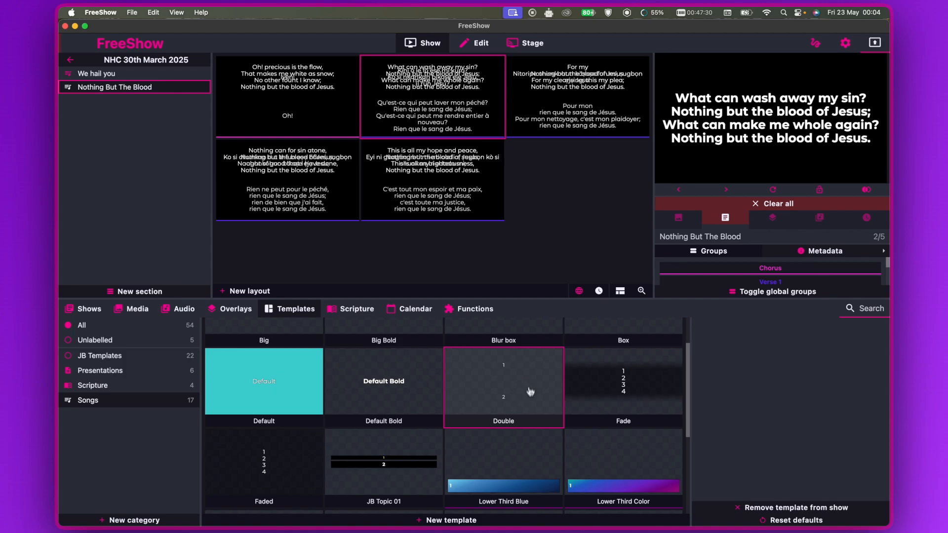
pyautogui.moveTo(521, 395)
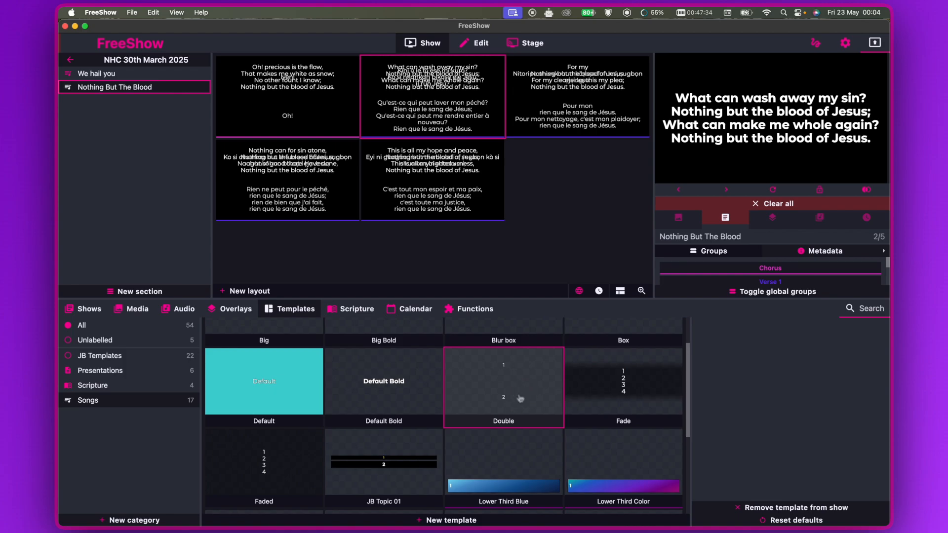
pyautogui.moveTo(510, 388)
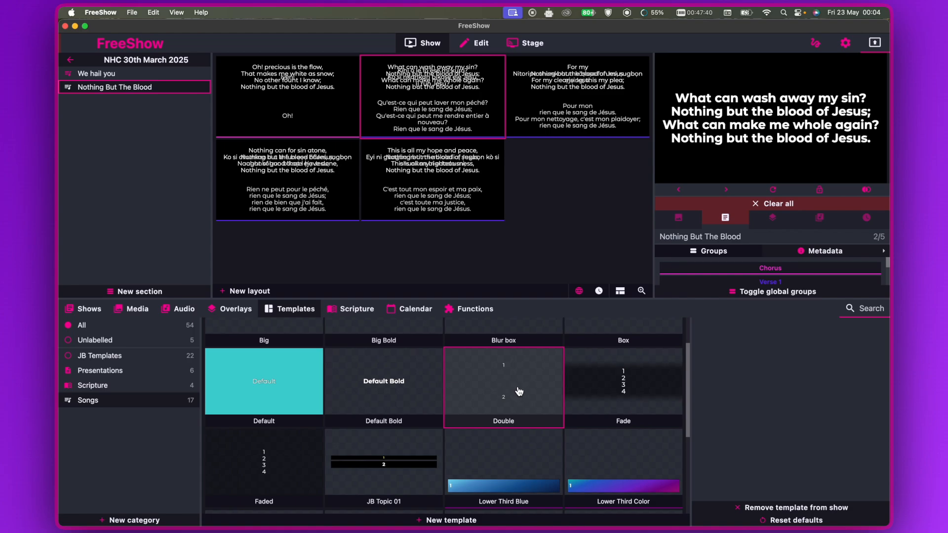
pyautogui.moveTo(517, 392)
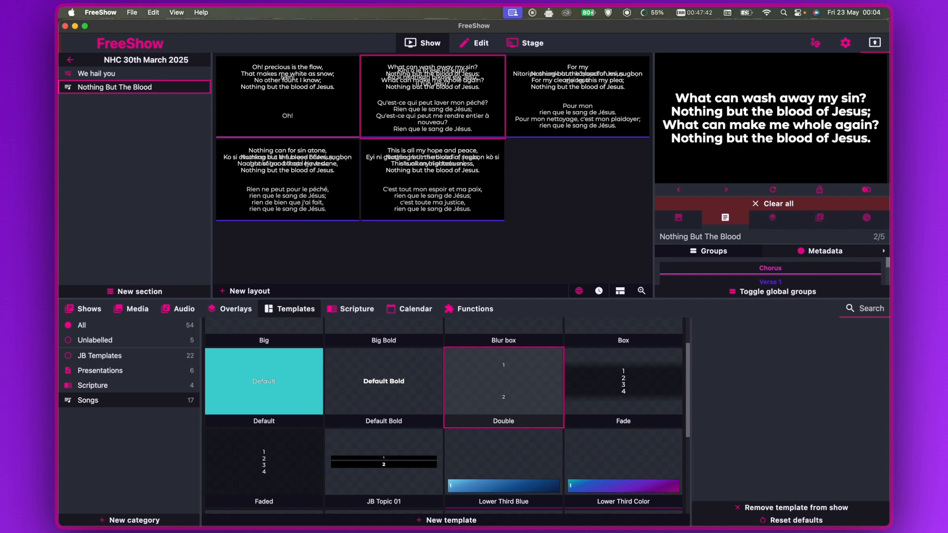
pyautogui.moveTo(476, 137)
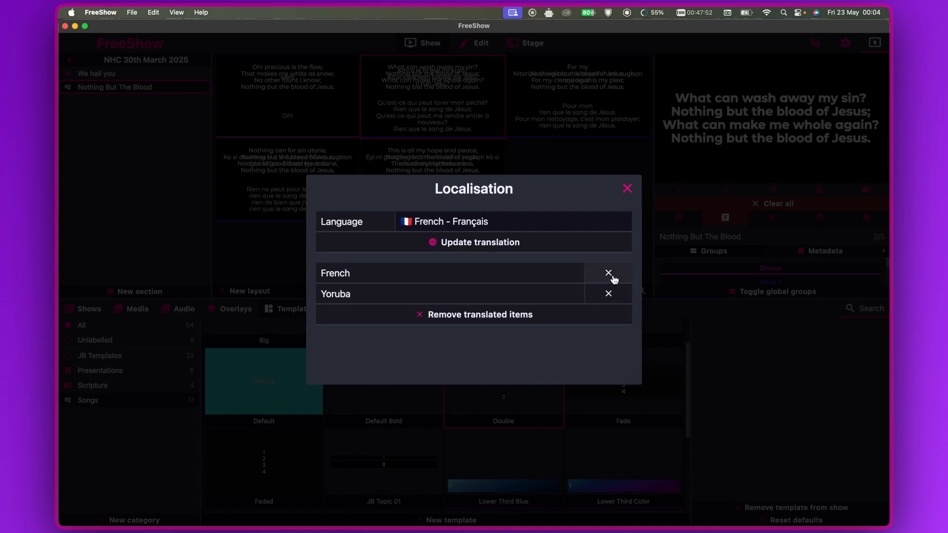
# - Delete the French translation in Localisation, leaving only English above Yoruba
pyautogui.click(609, 273)
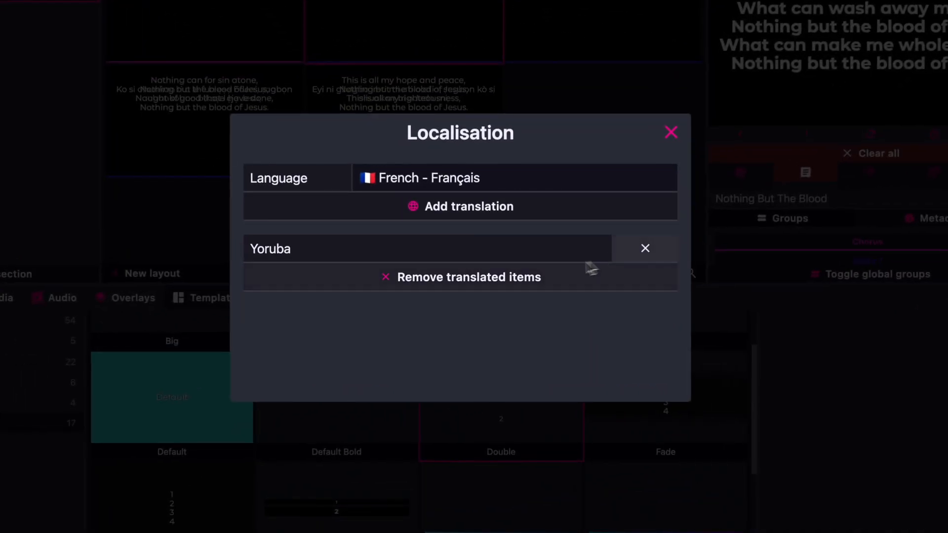
pyautogui.moveTo(581, 205)
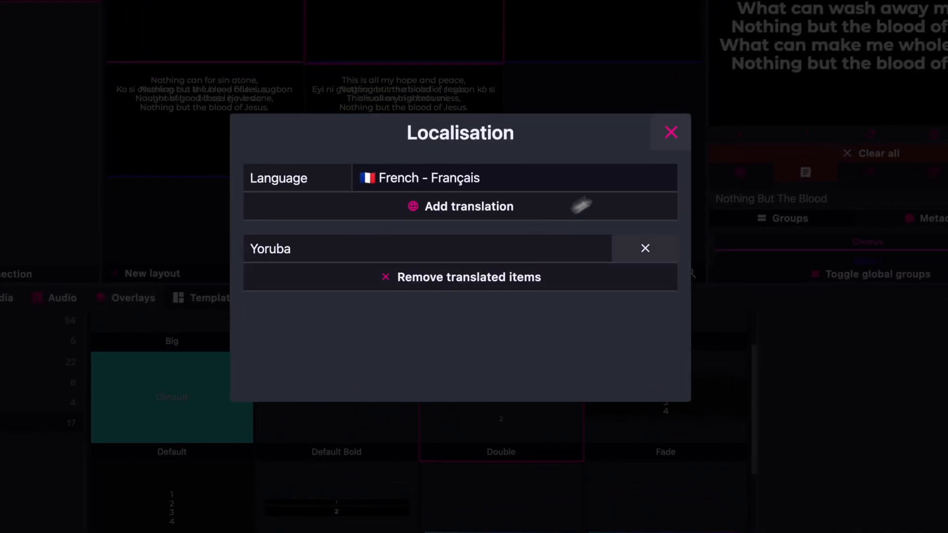
pyautogui.click(670, 132)
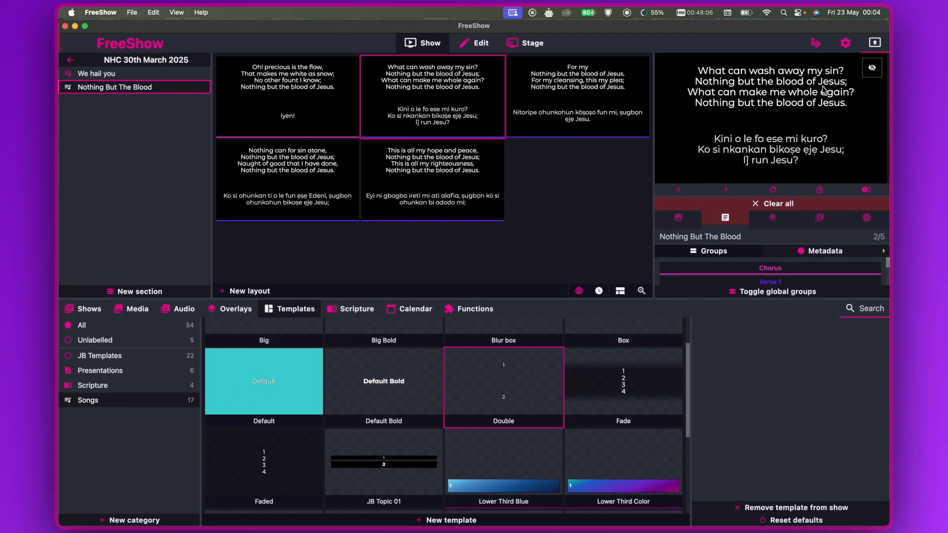
pyautogui.moveTo(780, 169)
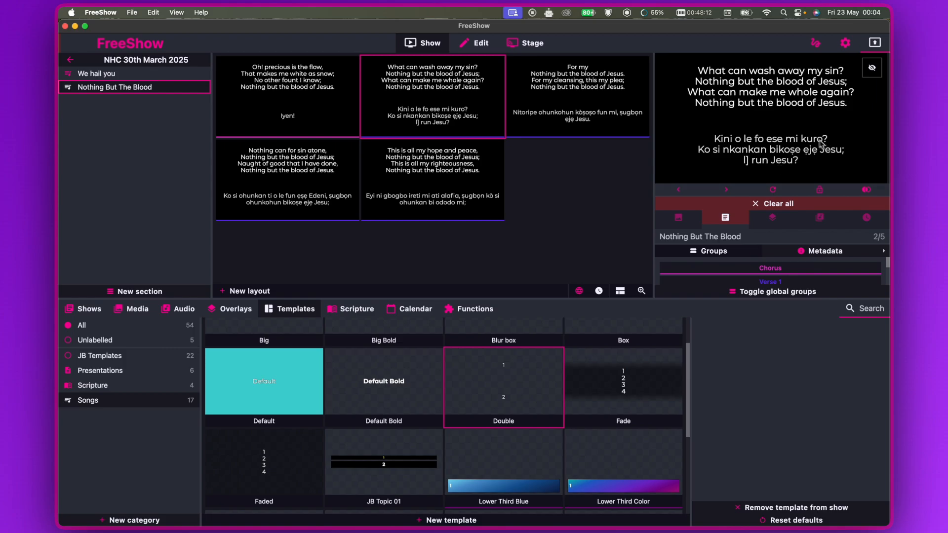
pyautogui.moveTo(822, 132)
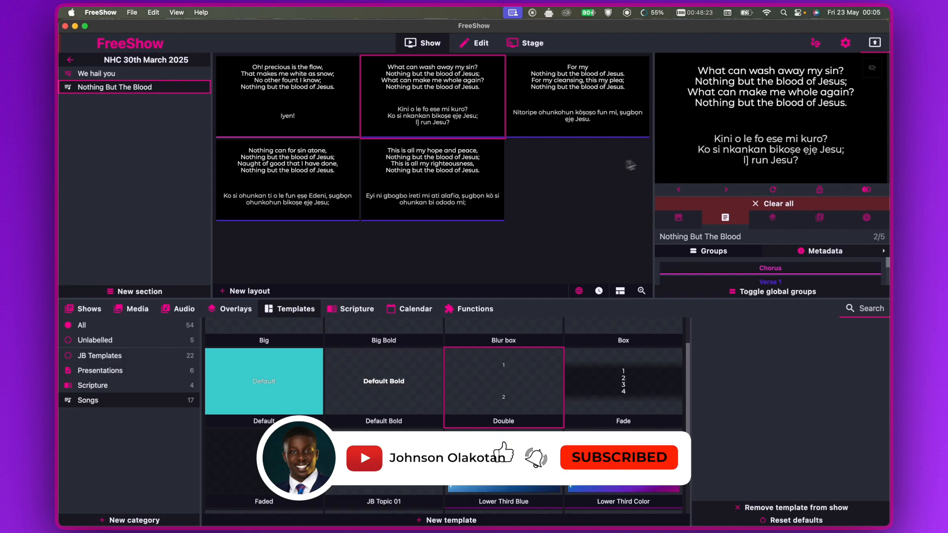
pyautogui.click(872, 67)
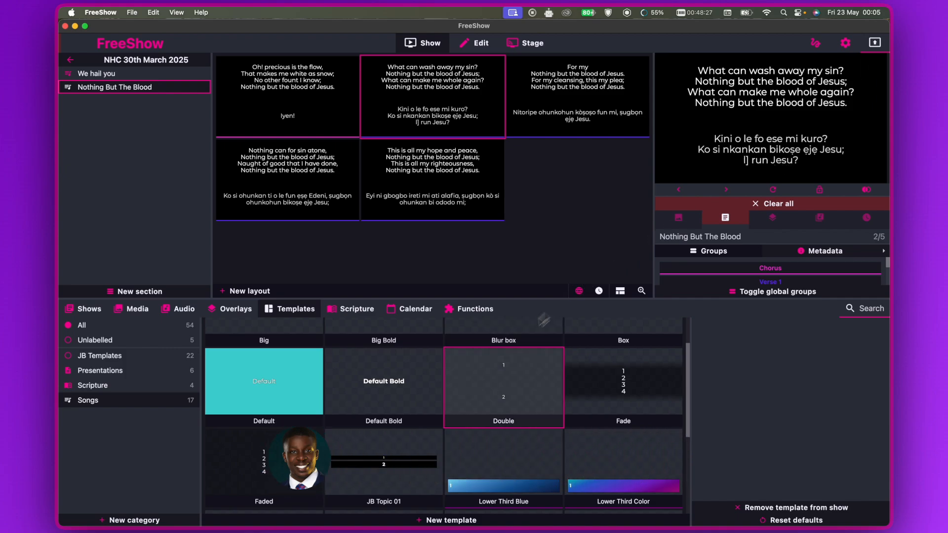
pyautogui.moveTo(521, 412)
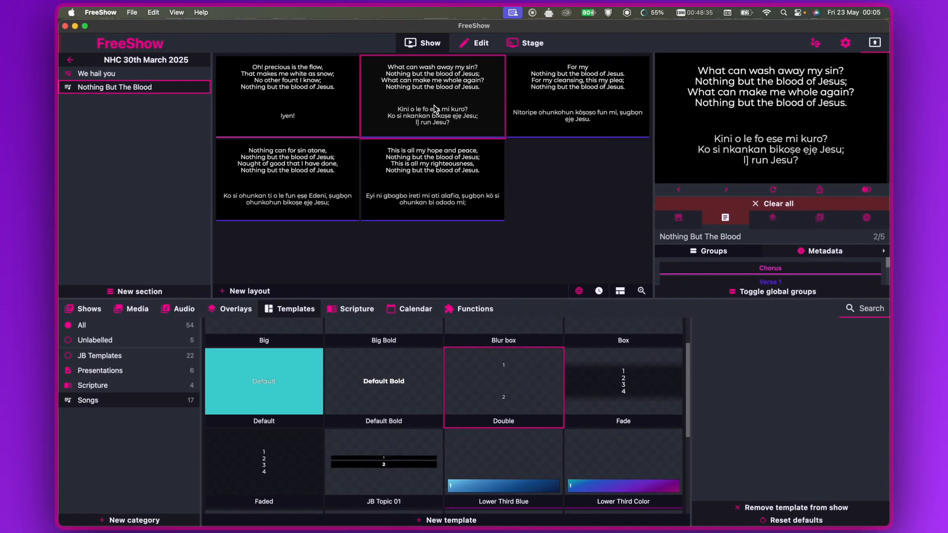
pyautogui.moveTo(451, 144)
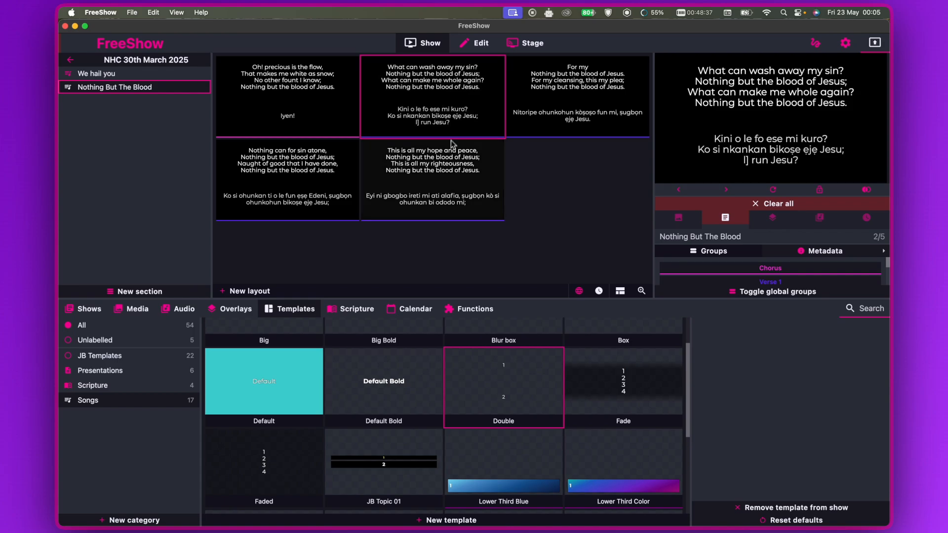
# - Edit the Double template and select its lower and upper text boxes
pyautogui.rightClick(503, 381)
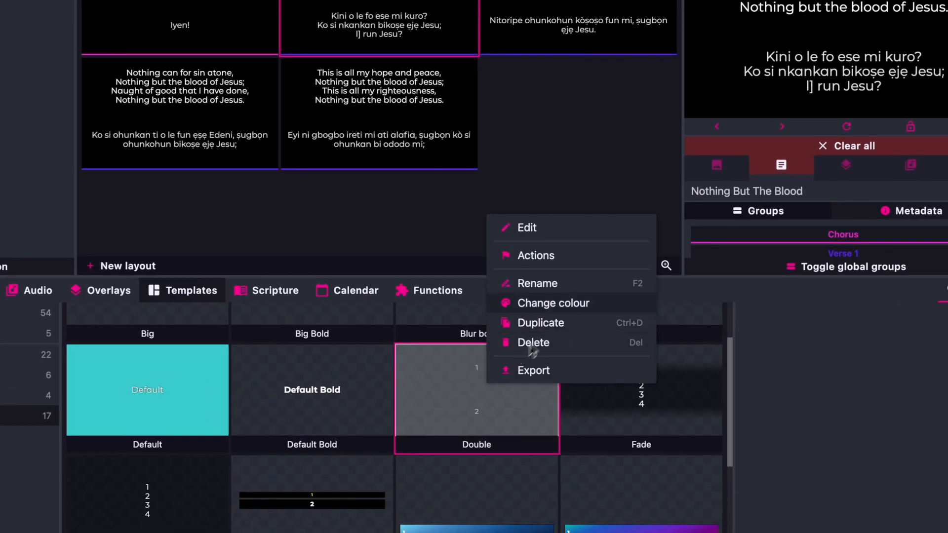
pyautogui.click(526, 227)
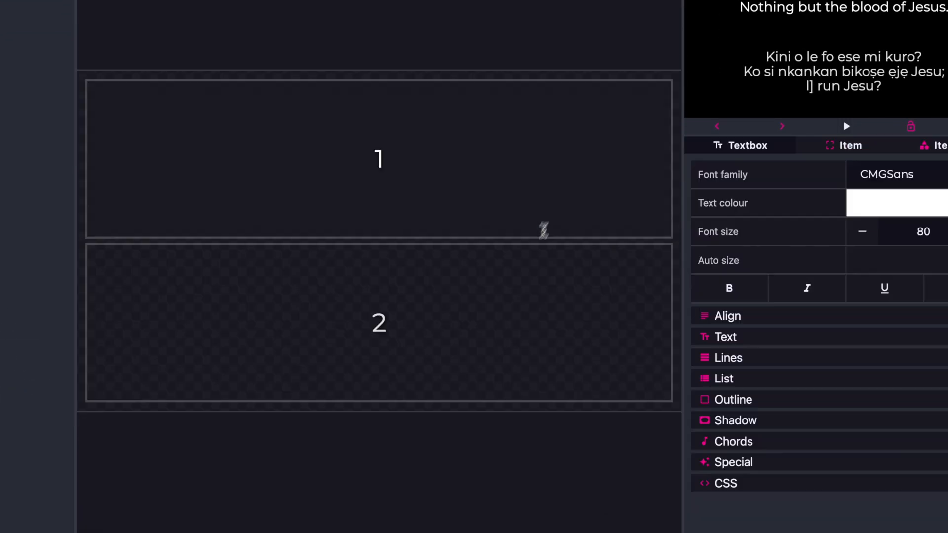
pyautogui.click(379, 322)
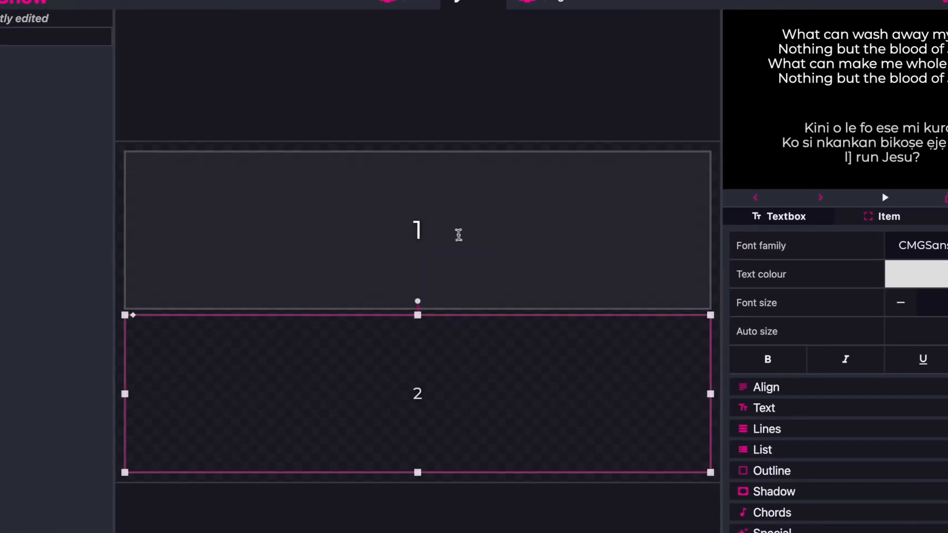
pyautogui.click(417, 231)
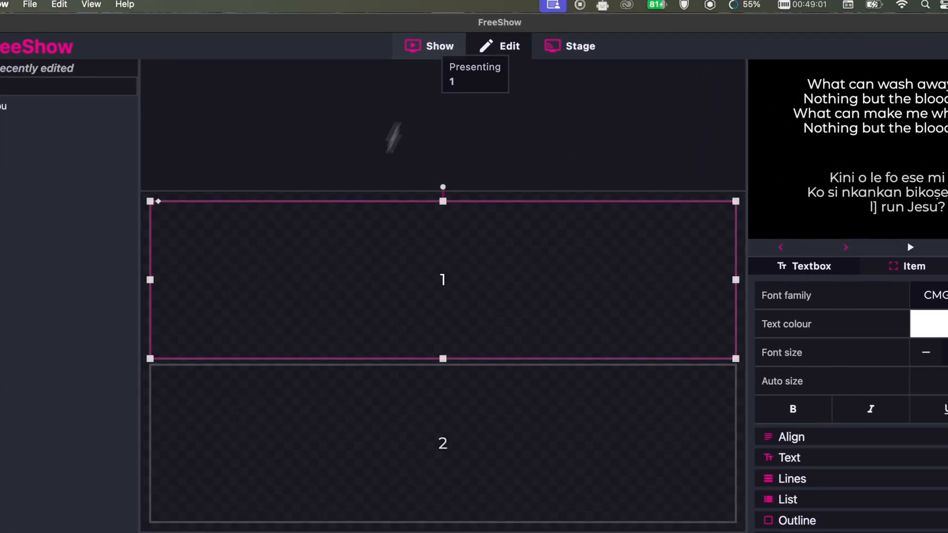
# - Remove the old Yoruba entry and retranslate Nothing But The Blood into Yoruba
pyautogui.click(429, 46)
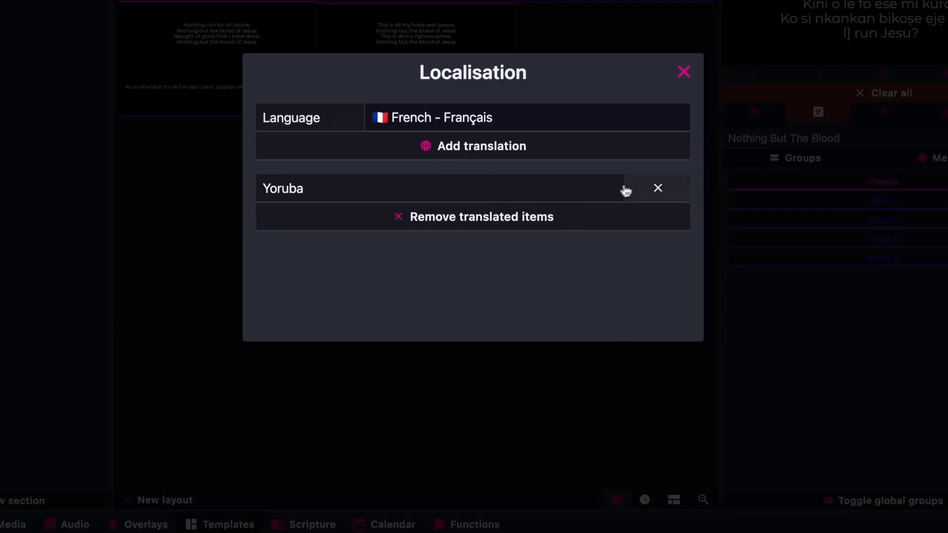
pyautogui.click(657, 188)
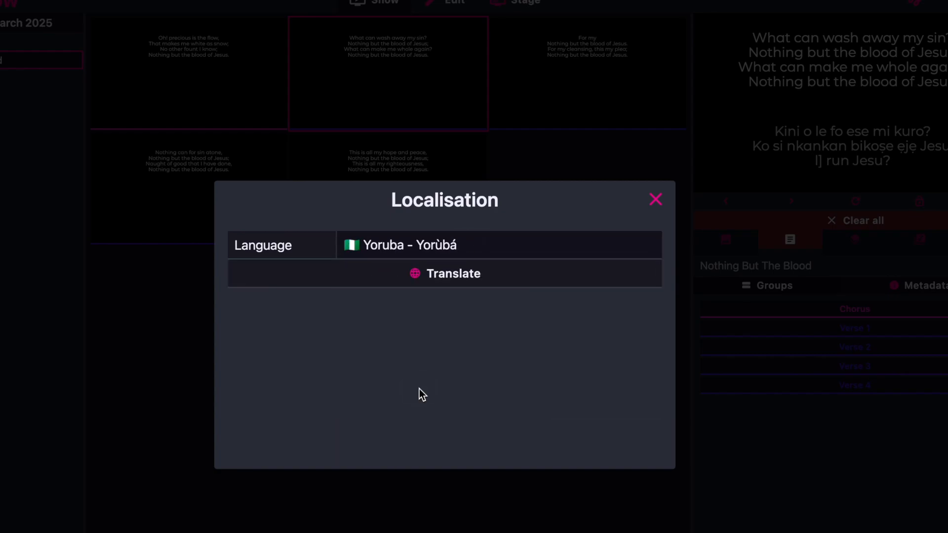
pyautogui.click(444, 273)
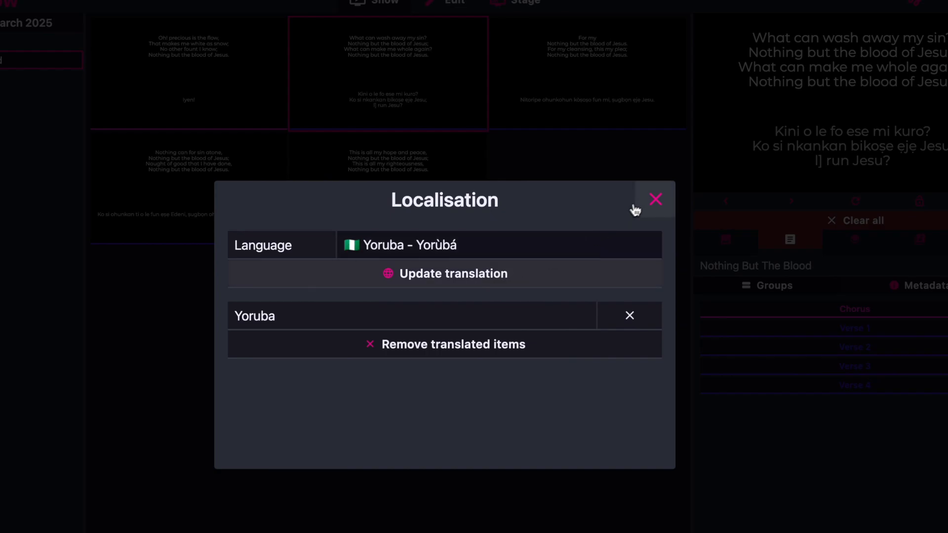
pyautogui.click(655, 199)
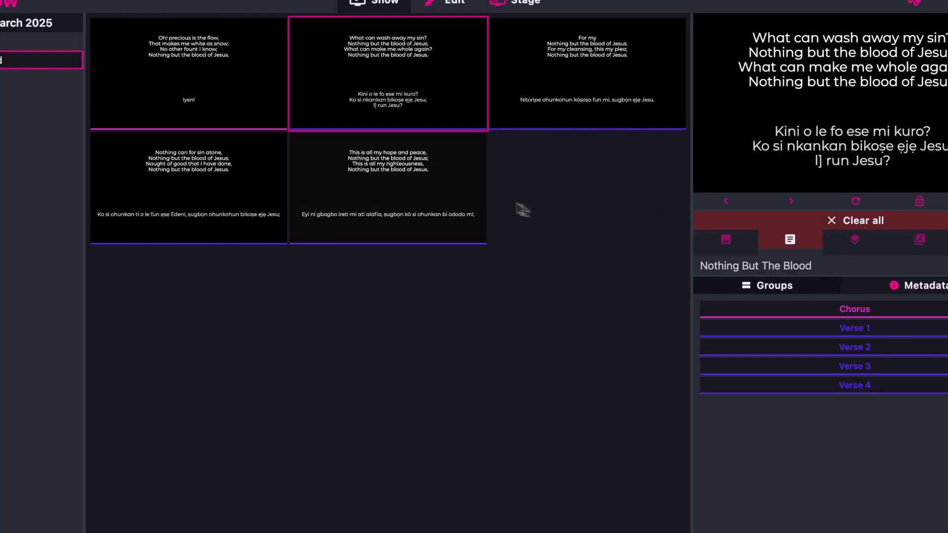
pyautogui.moveTo(396, 88)
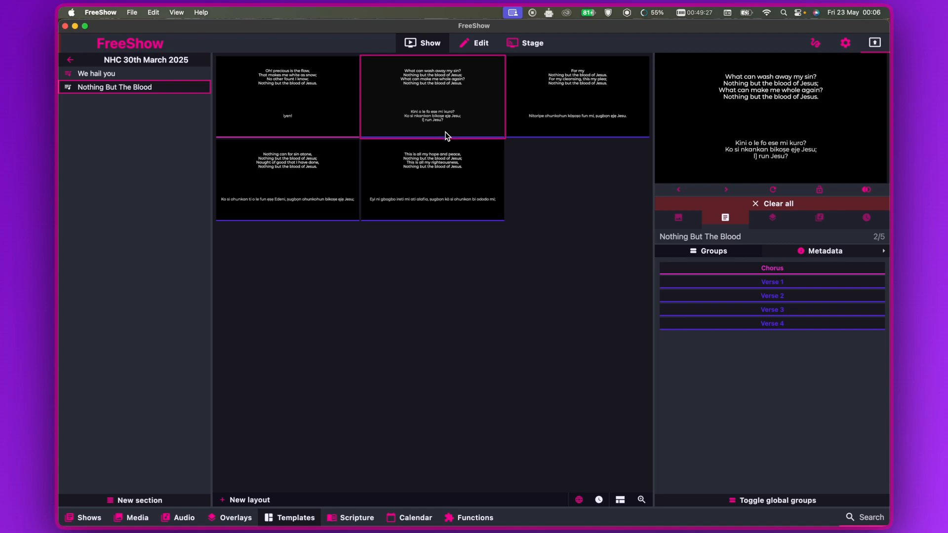
pyautogui.moveTo(460, 113)
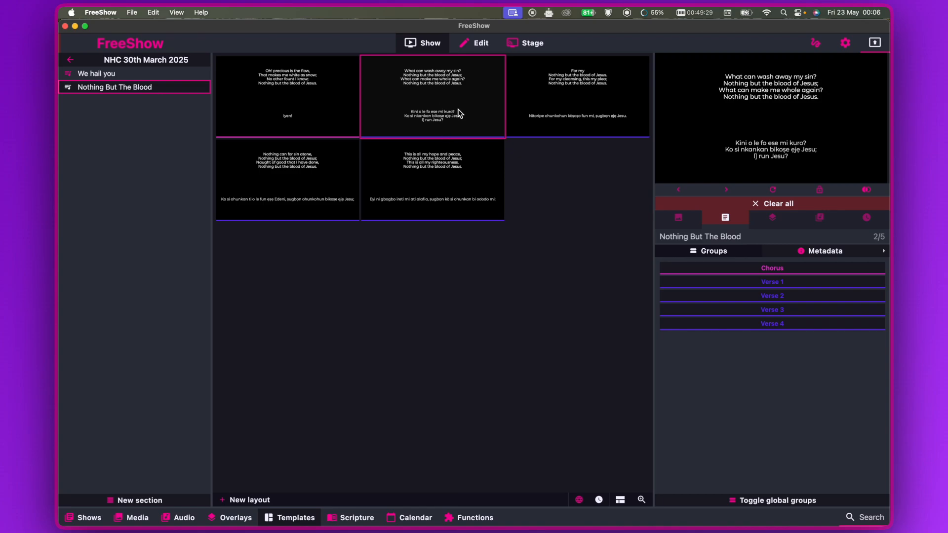